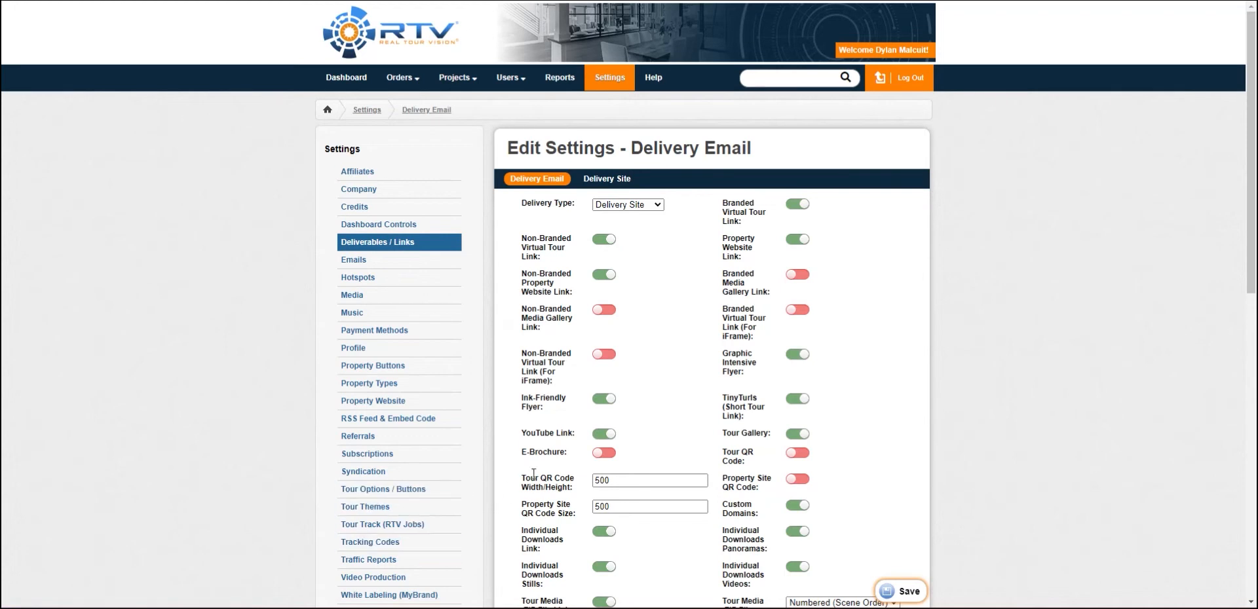
Show the Delivery Site default settings tab rather than the Delivery Email tab.
click(606, 178)
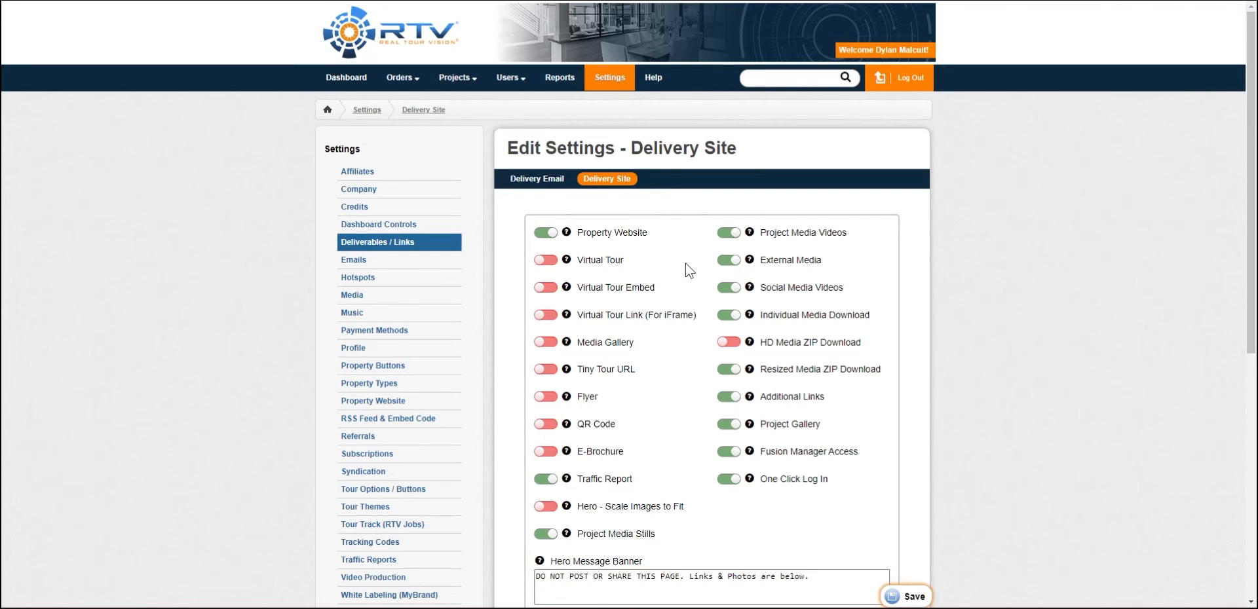
mouse_move(638, 177)
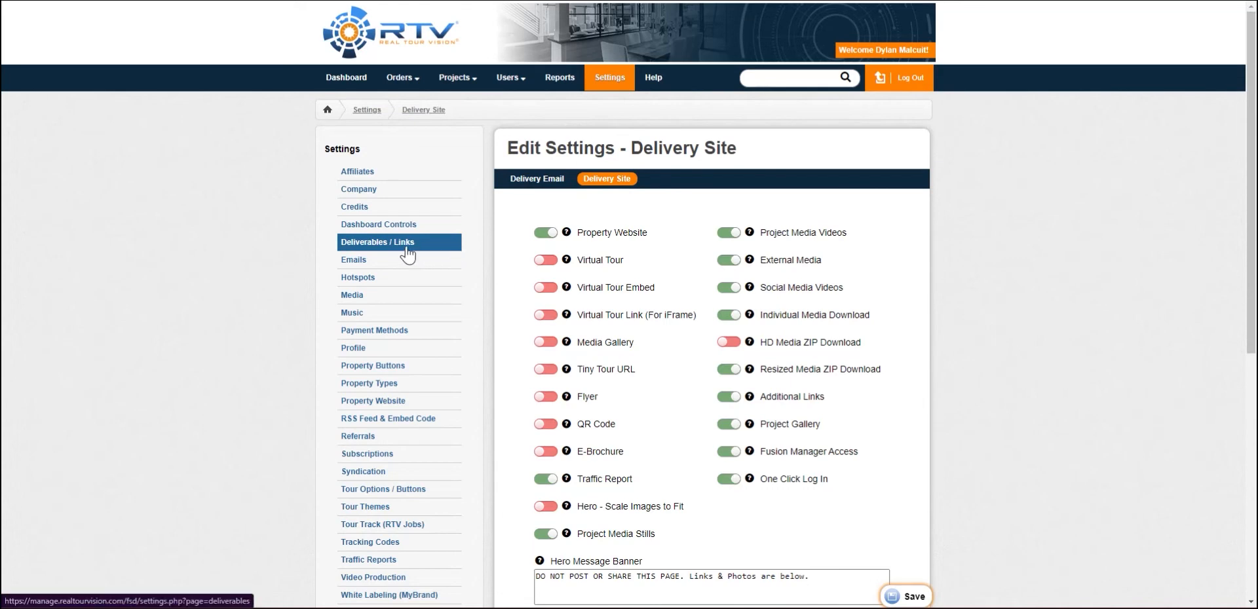
mouse_move(401, 256)
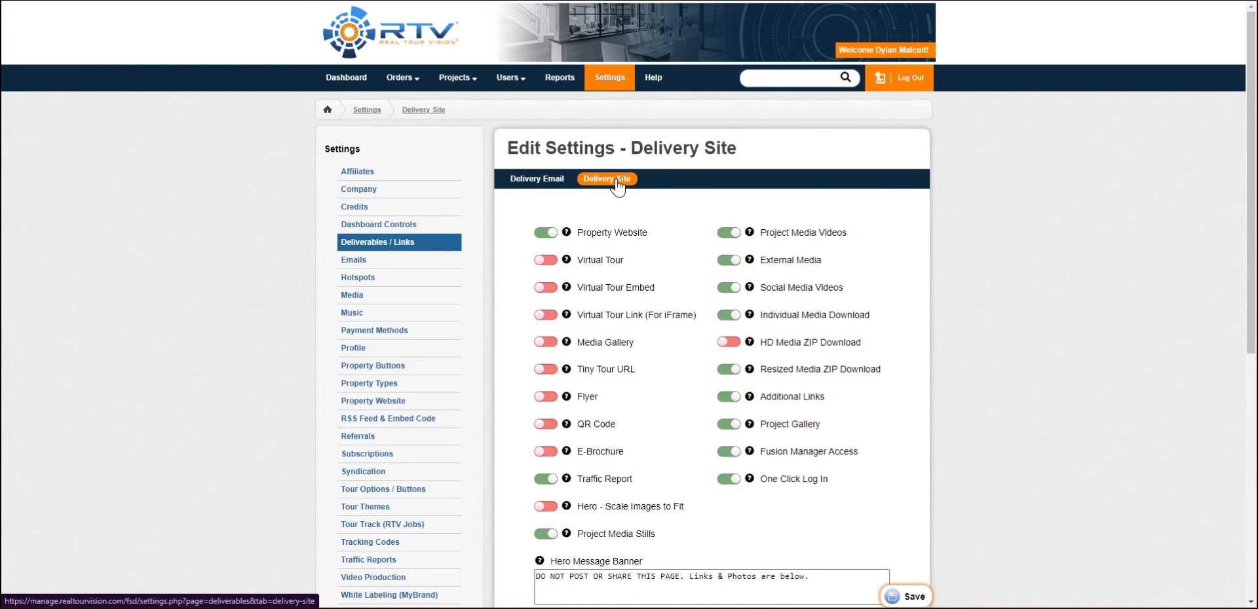
mouse_move(709, 170)
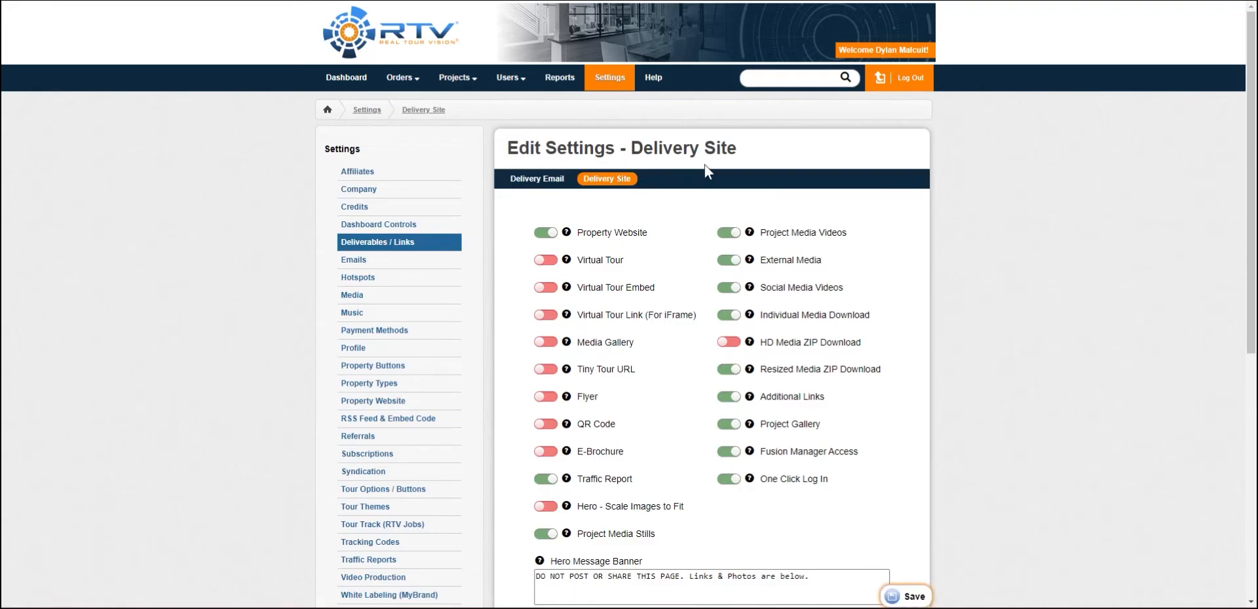
scroll(down, 3)
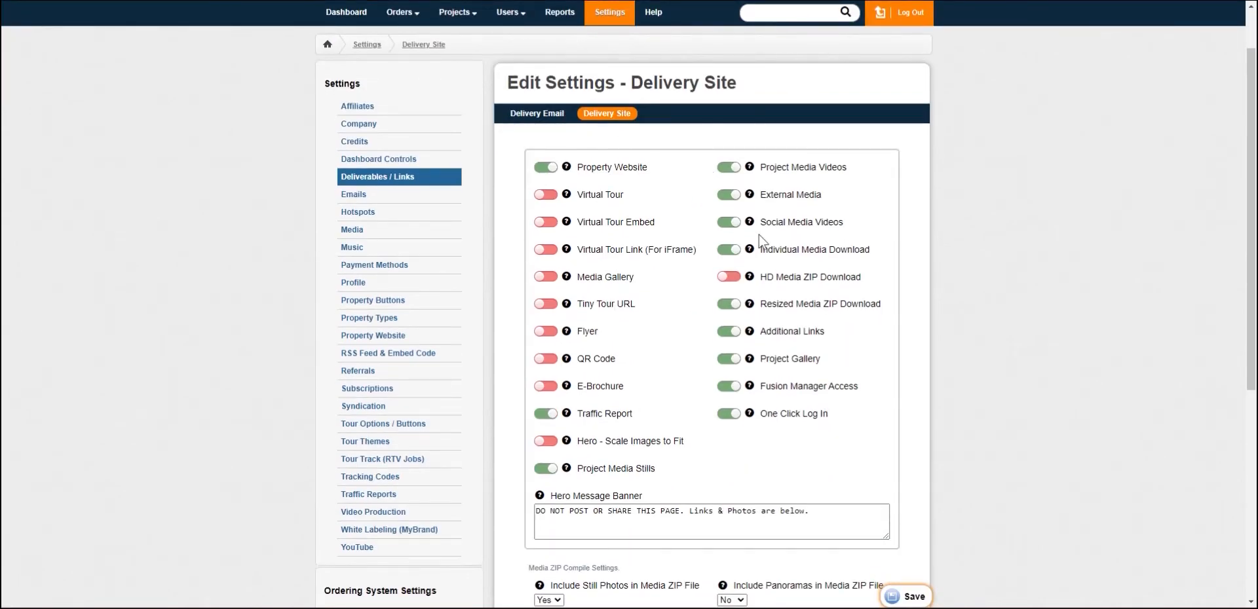
scroll(down, 3)
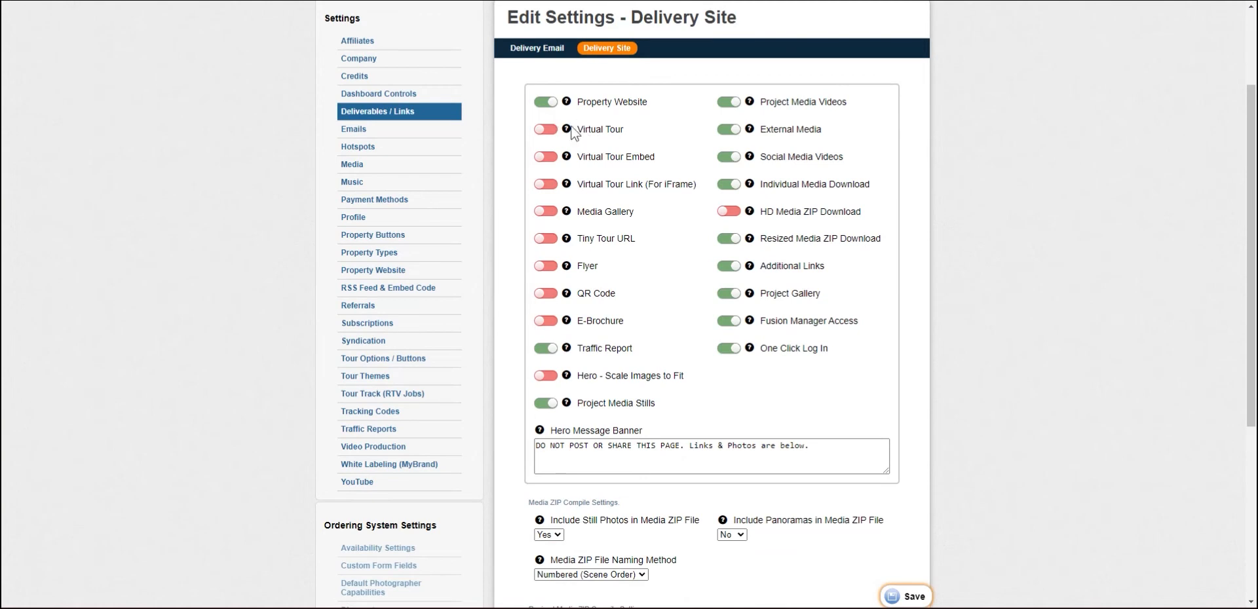
mouse_move(835, 268)
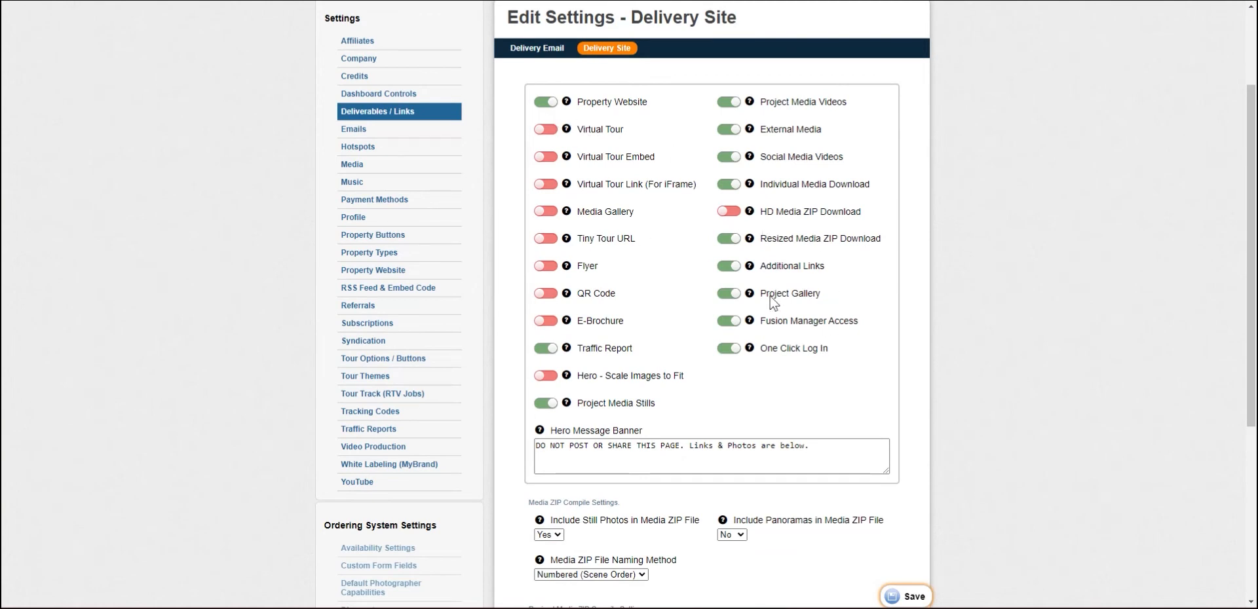
mouse_move(600, 280)
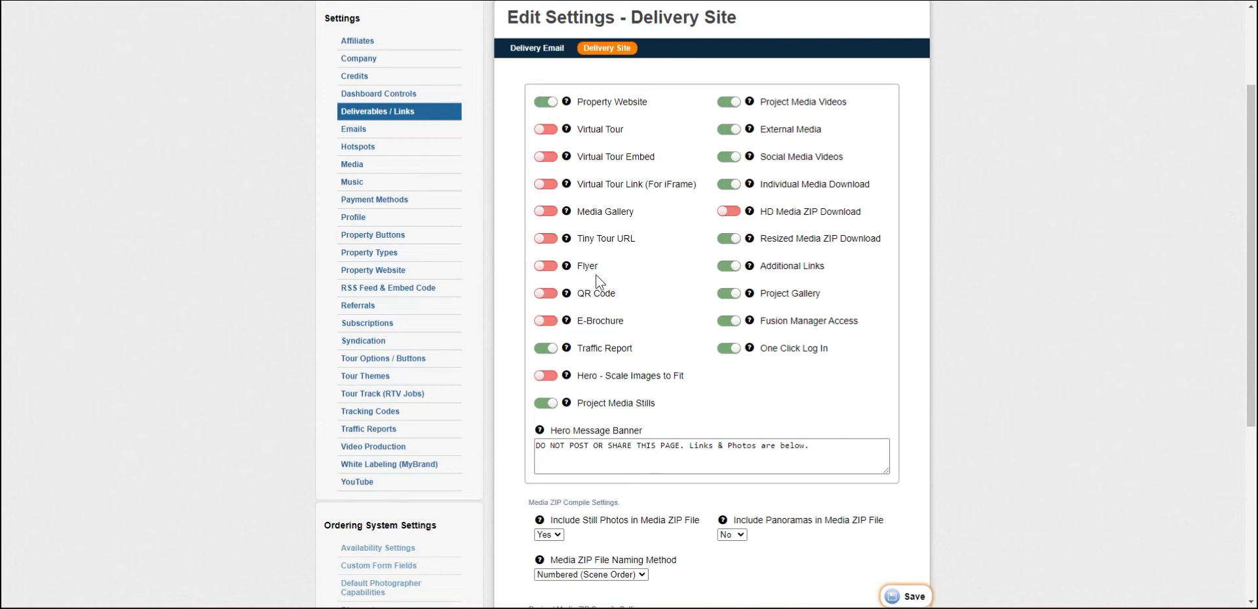
mouse_move(613, 266)
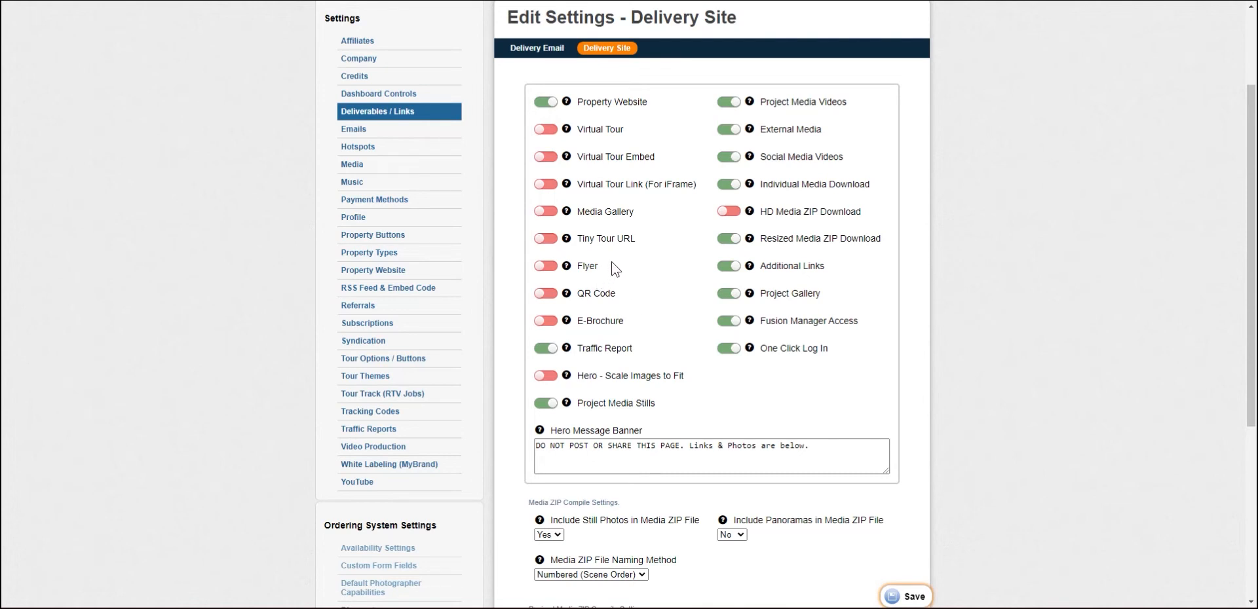
scroll(down, 3)
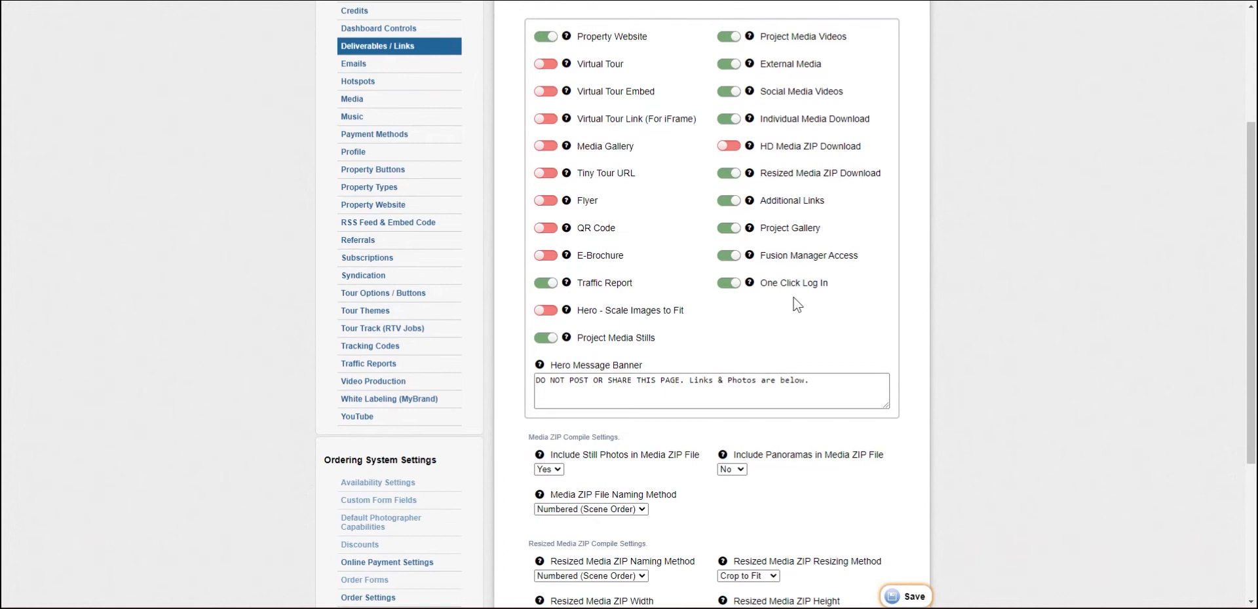
mouse_move(769, 320)
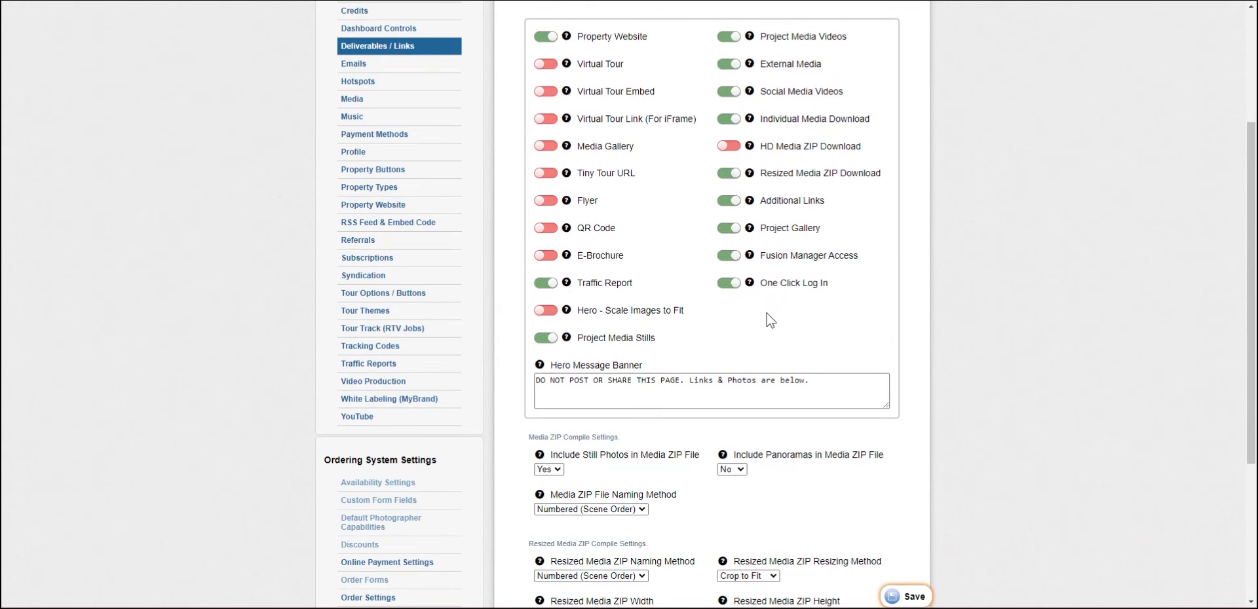
scroll(down, 3)
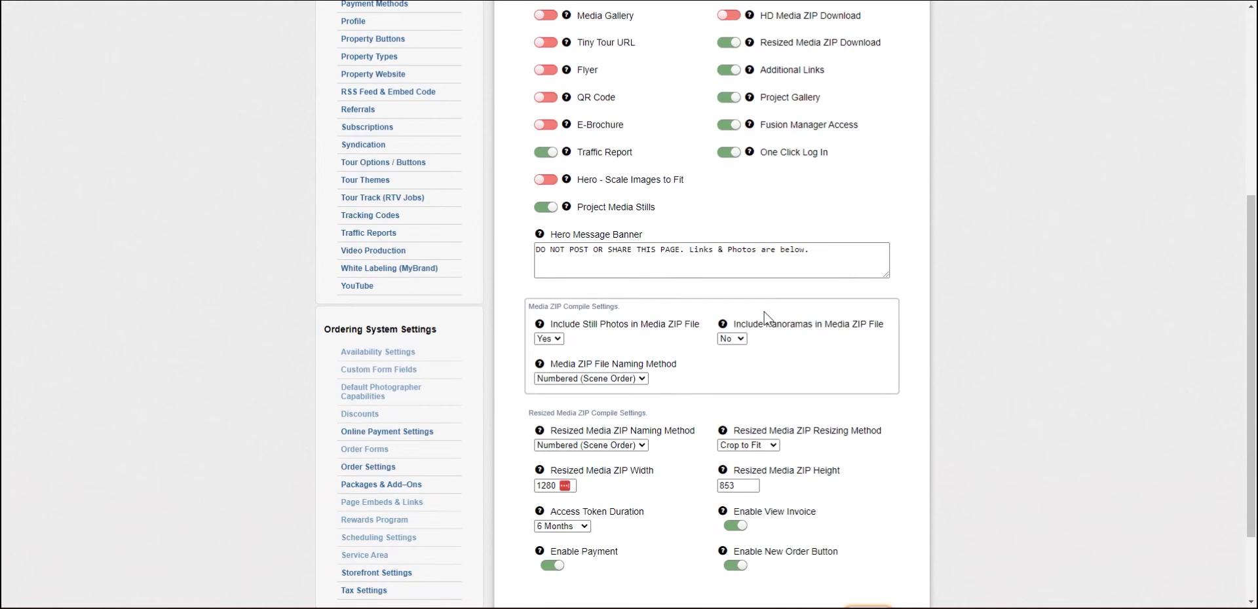
scroll(down, 3)
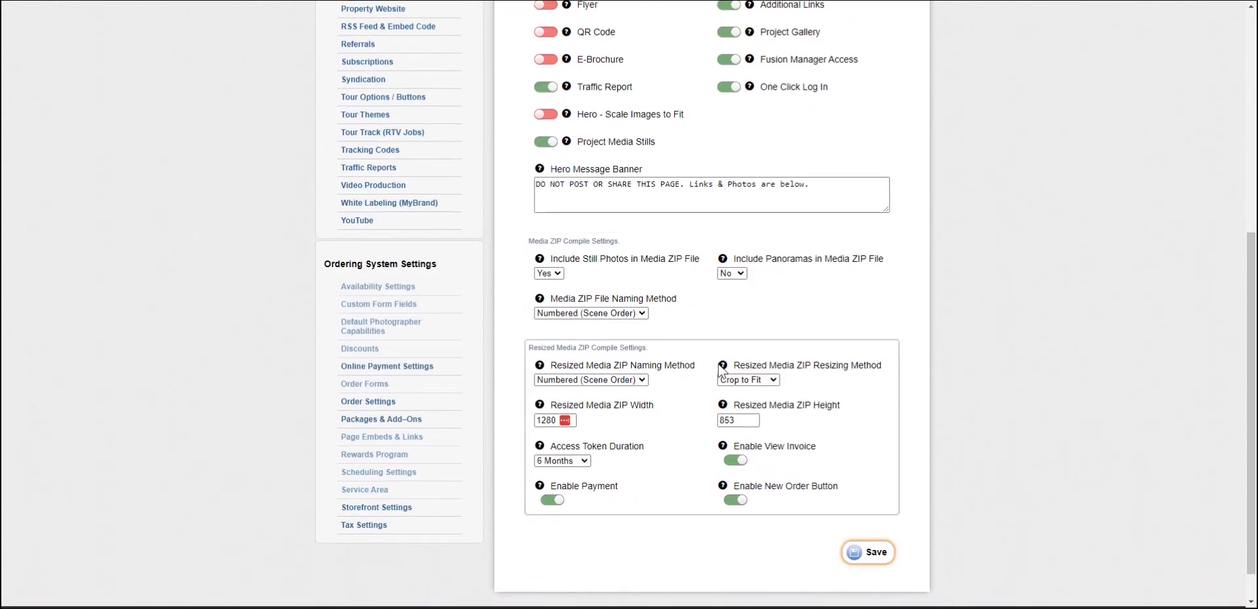
mouse_move(690, 467)
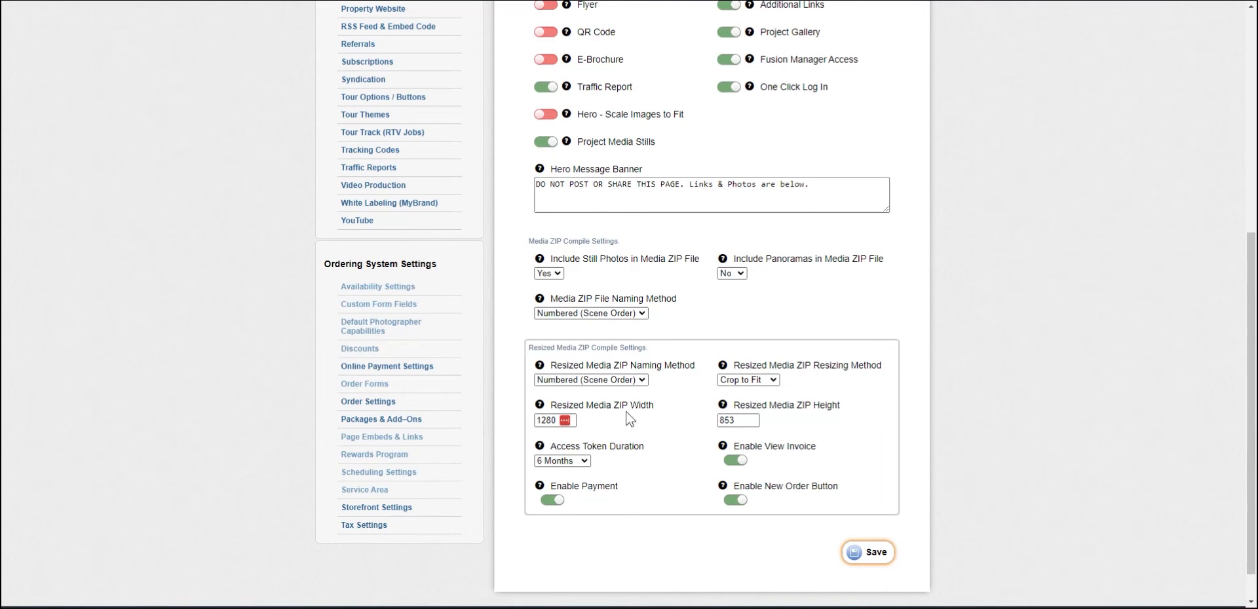
mouse_move(637, 410)
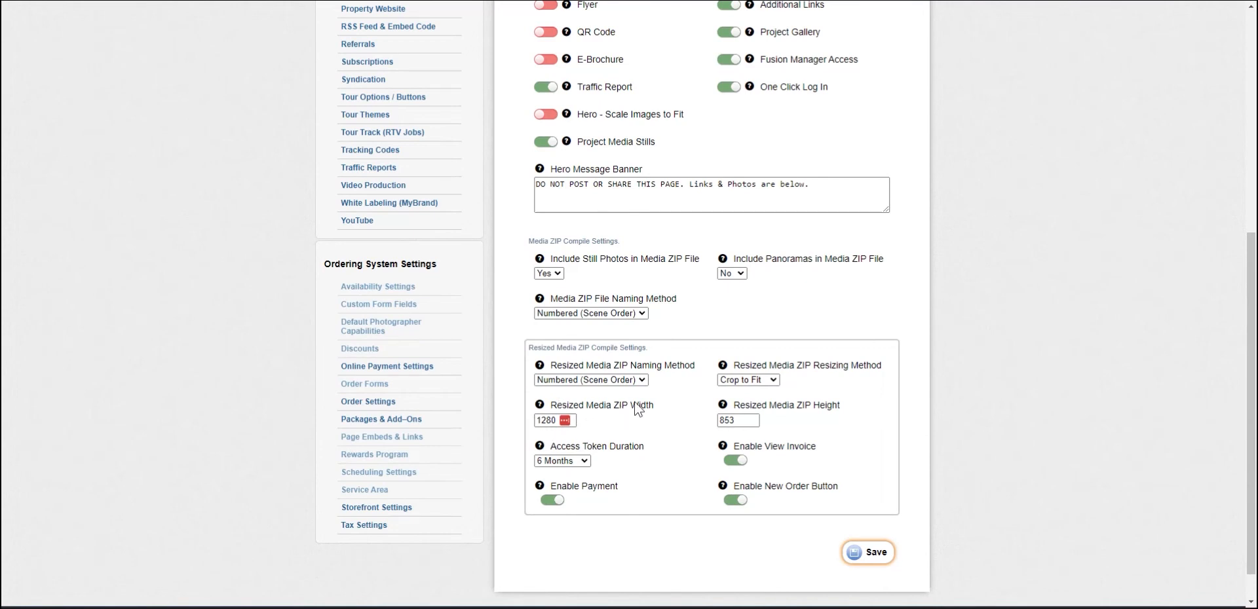
mouse_move(673, 401)
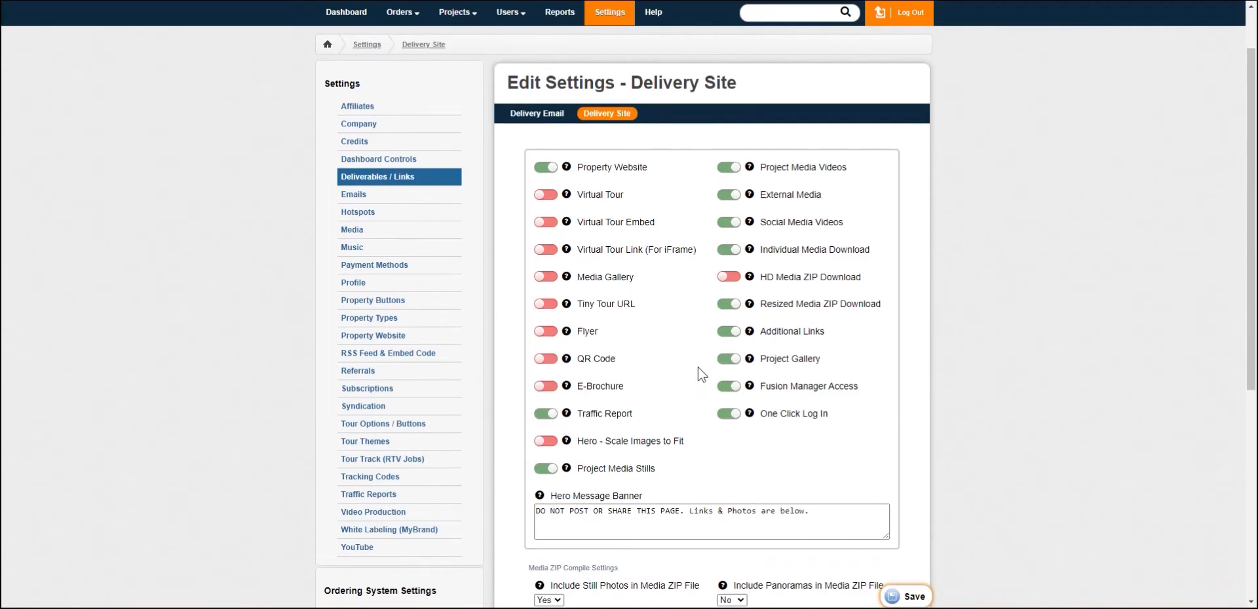
Reach Project Tools in the left sidebar and open the project's Links / Deliverables page.
scroll(down, 3)
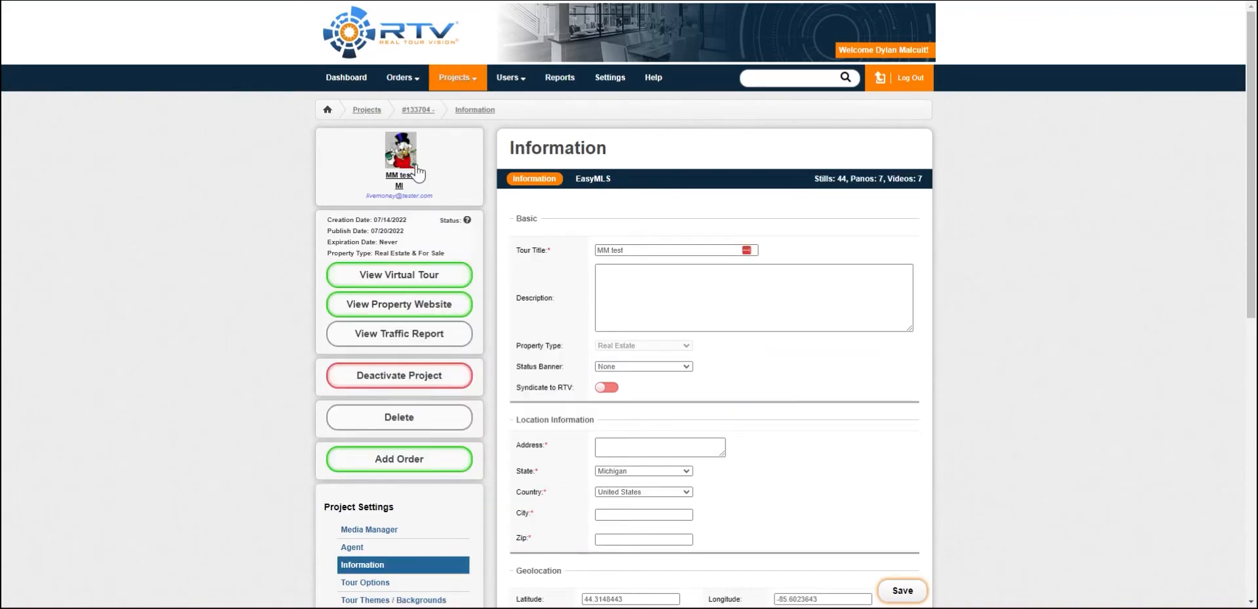
scroll(down, 3)
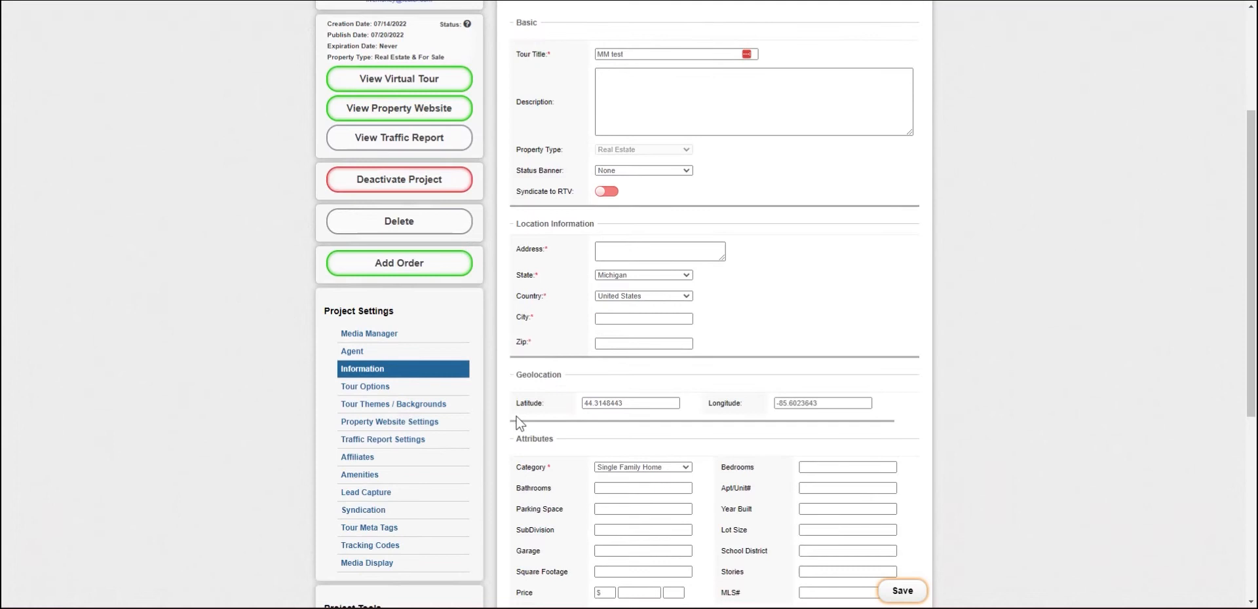
scroll(down, 3)
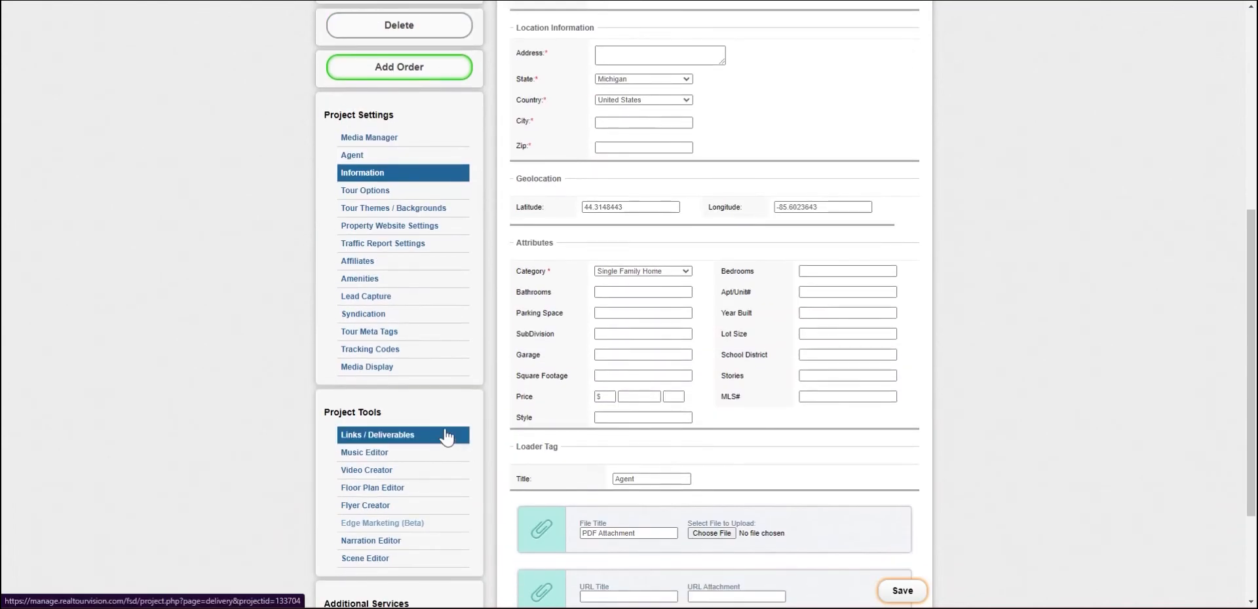
click(377, 435)
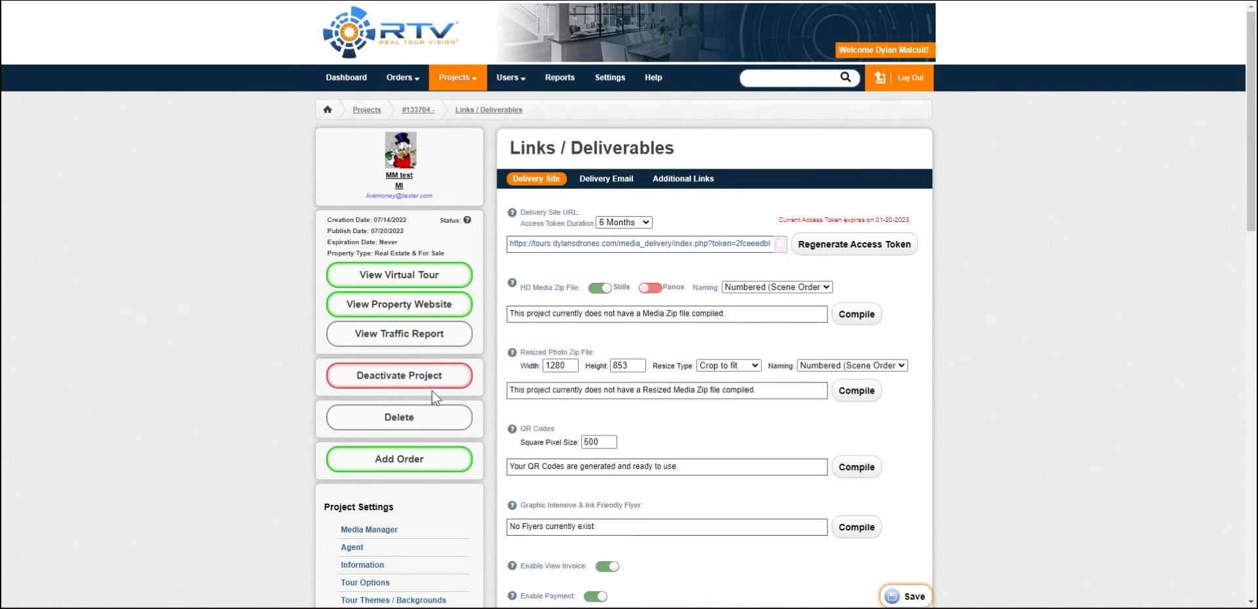
mouse_move(616, 251)
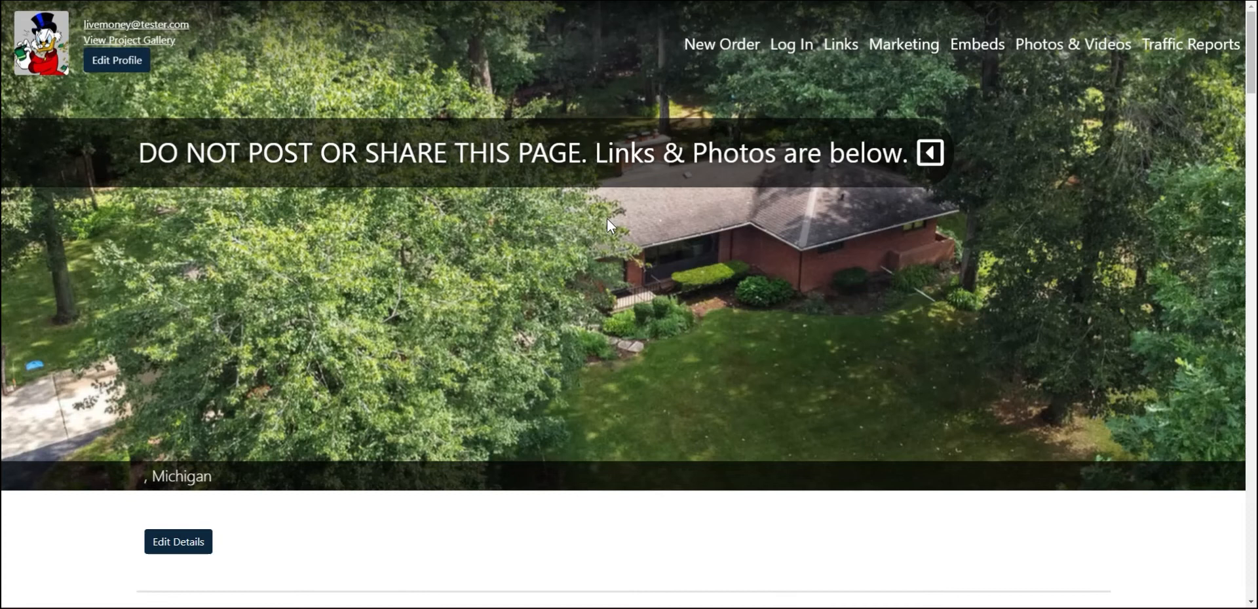
mouse_move(607, 245)
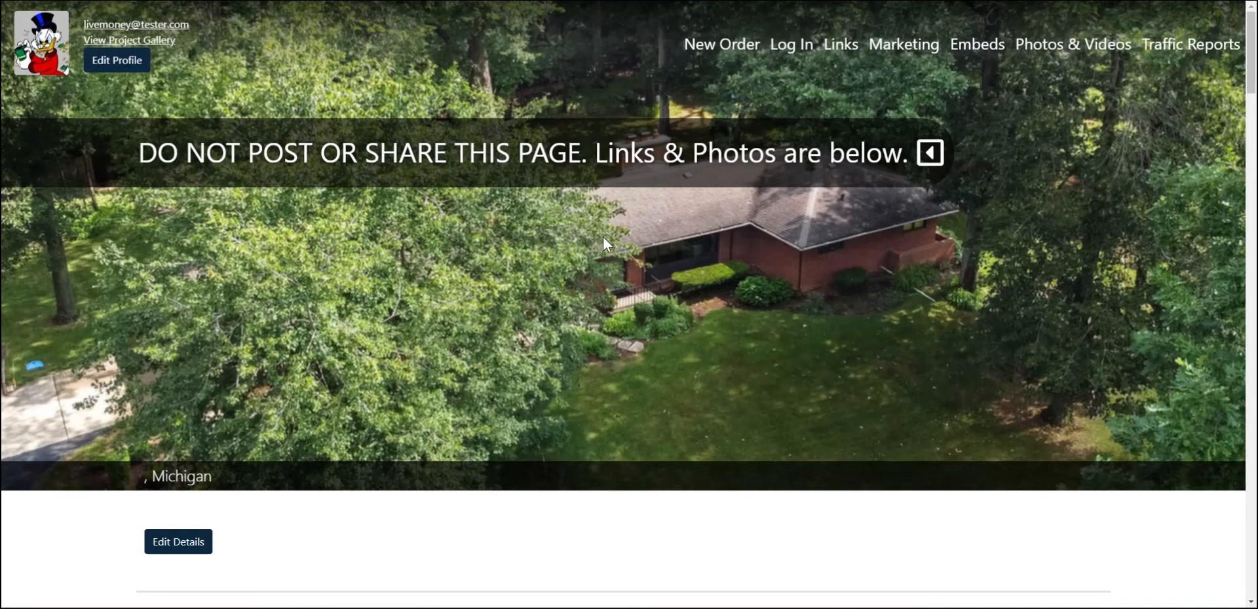
mouse_move(602, 239)
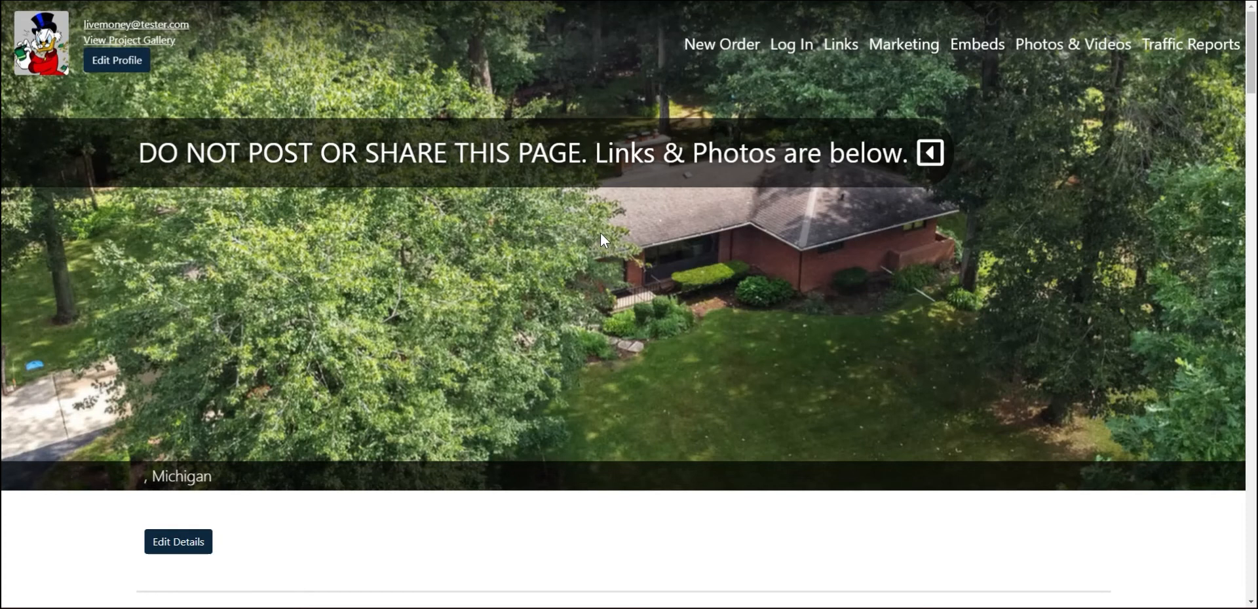
mouse_move(586, 377)
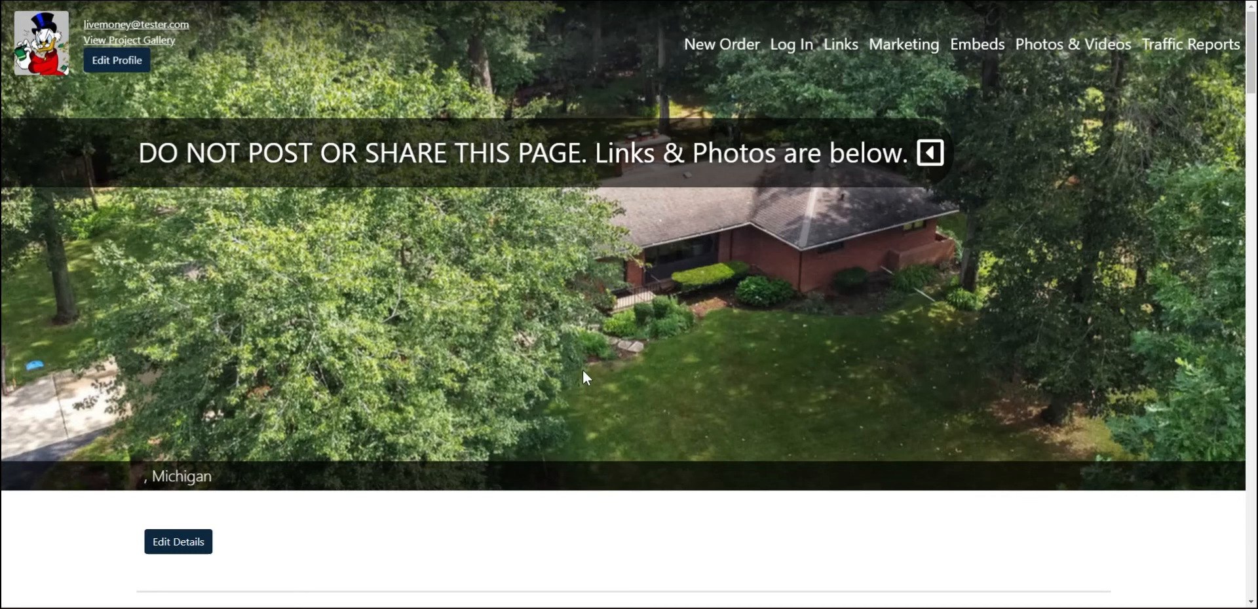
mouse_move(643, 474)
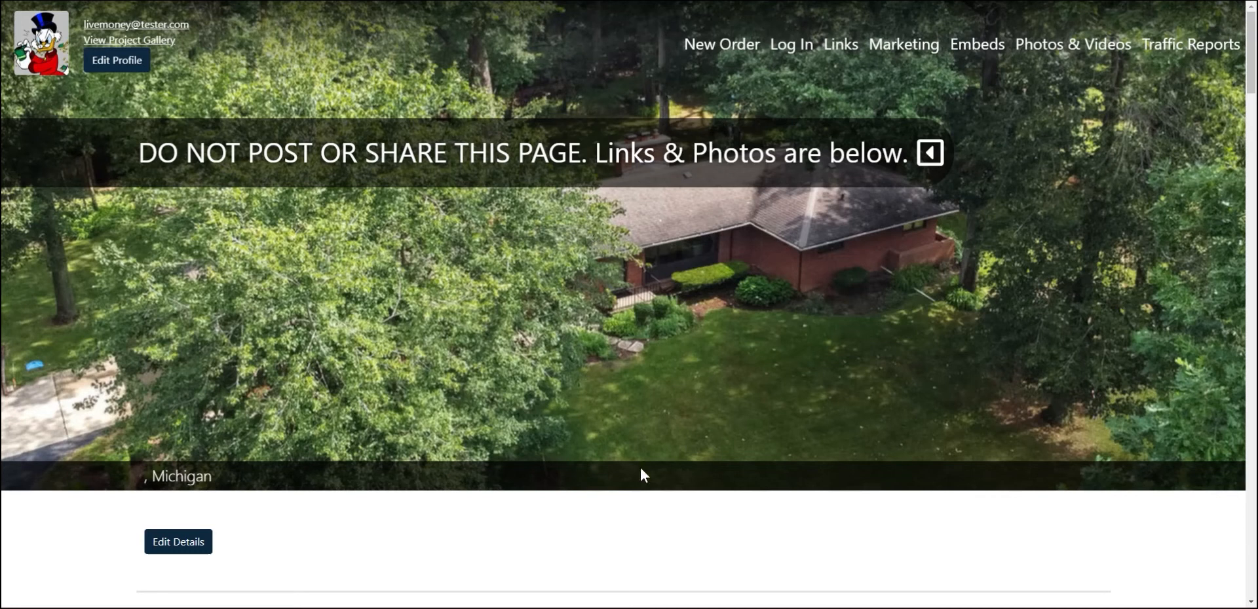
mouse_move(591, 304)
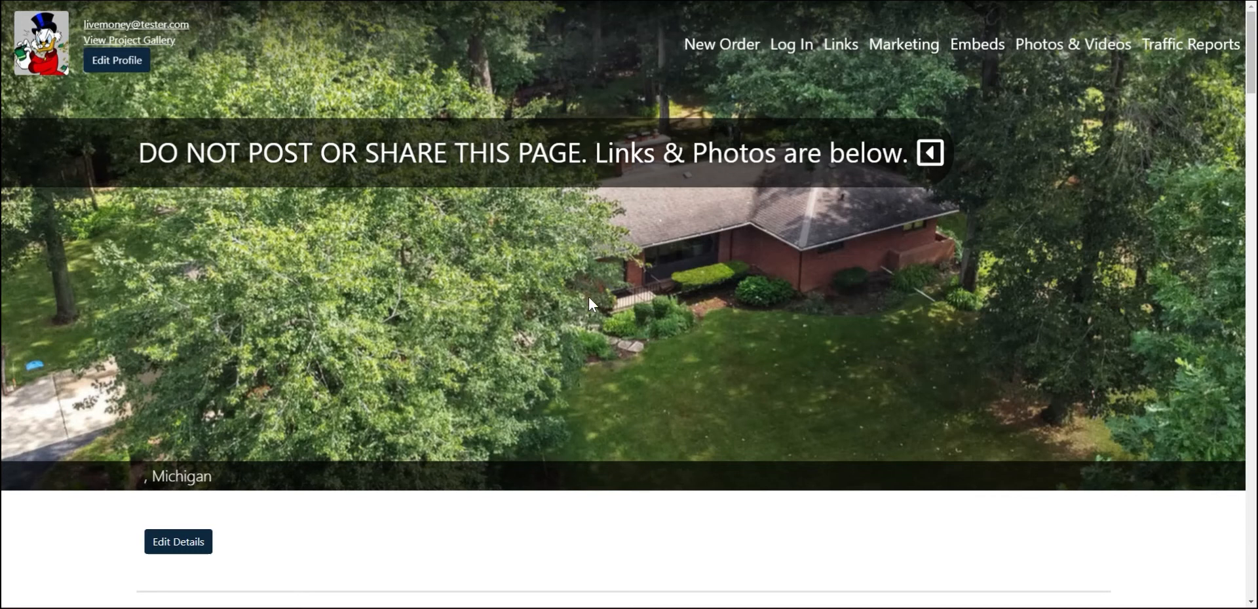
Scroll the client delivery site down to its Links section with the tour and website URLs.
scroll(down, 3)
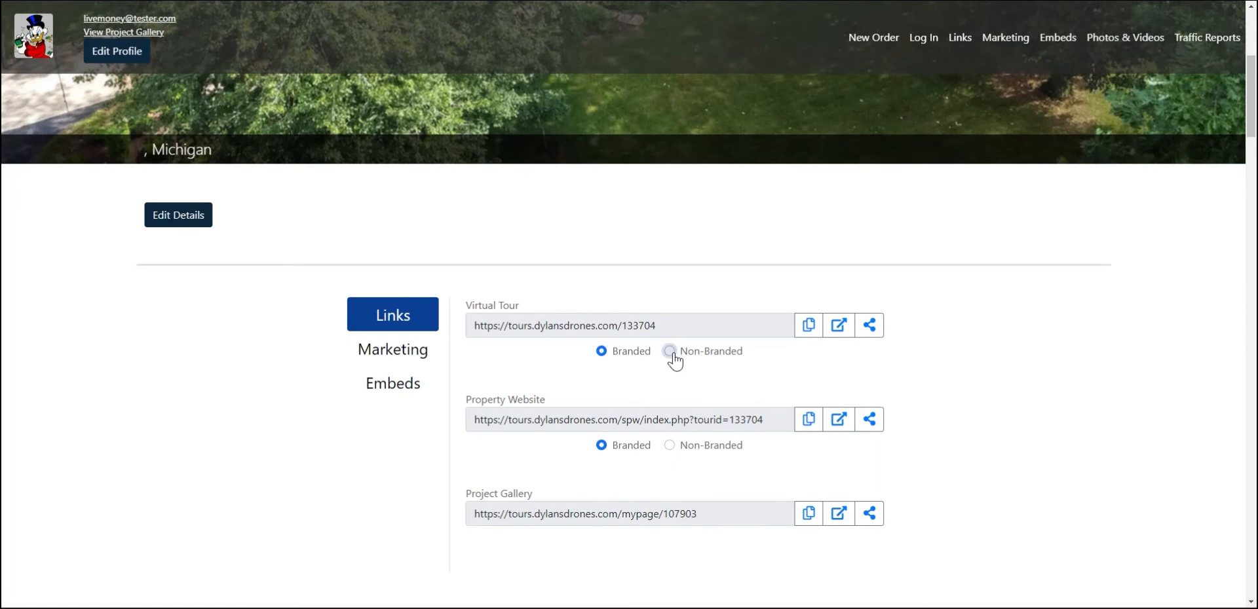
Review the Links, Marketing and Embeds sections, then move down to the Photos & Videos gallery.
click(601, 351)
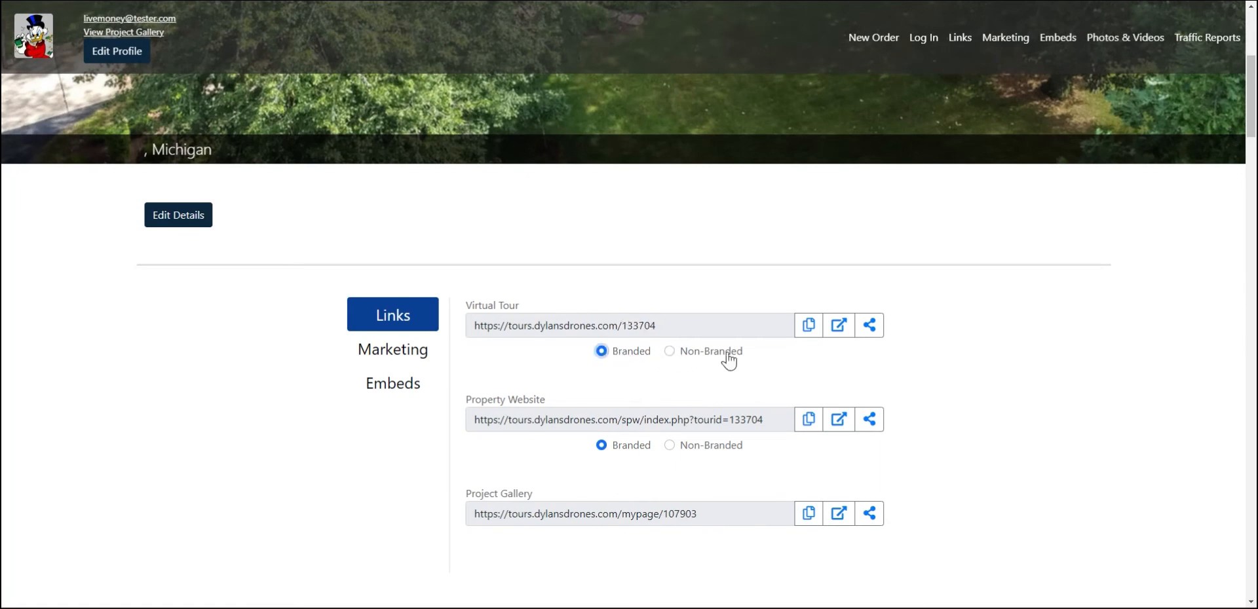
mouse_move(839, 325)
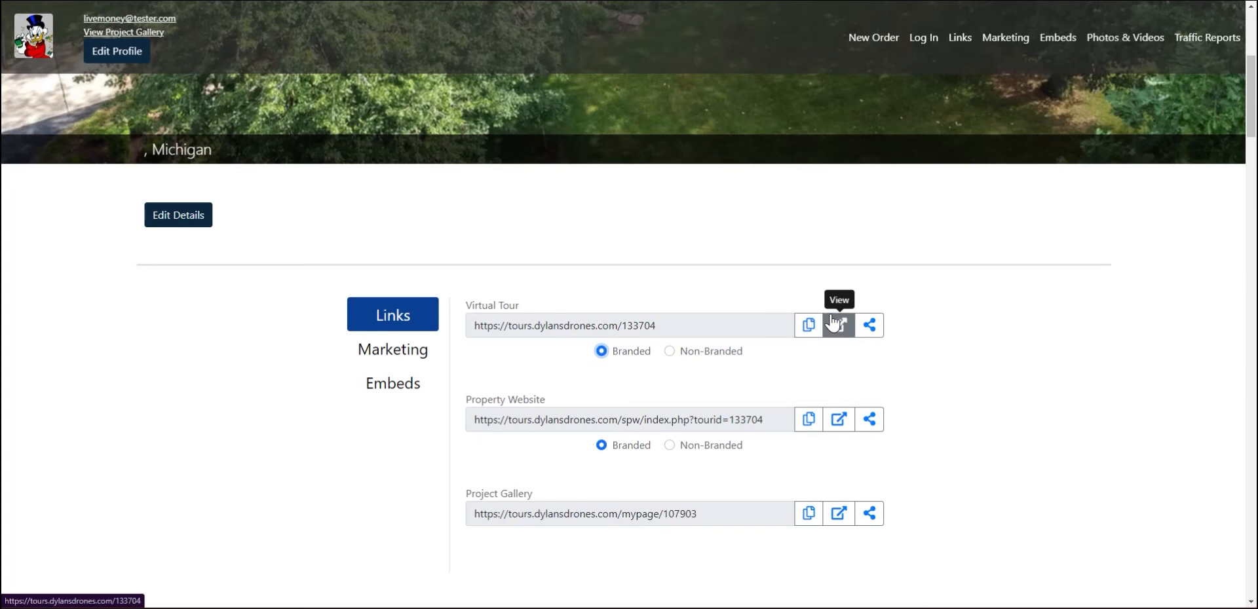
click(392, 349)
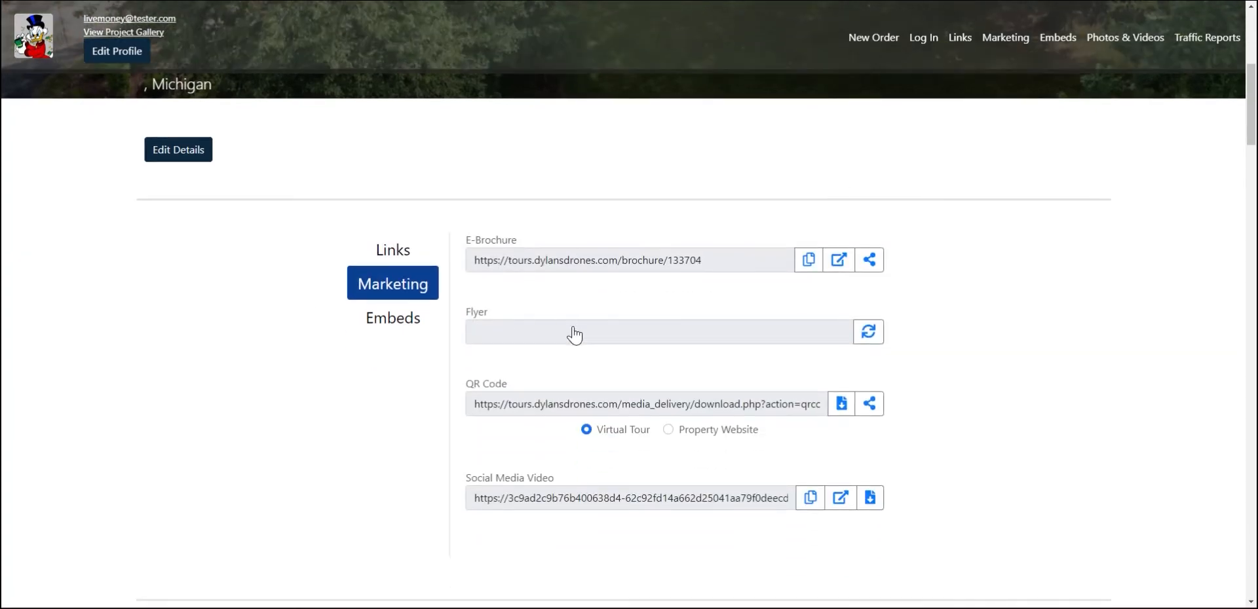
click(392, 317)
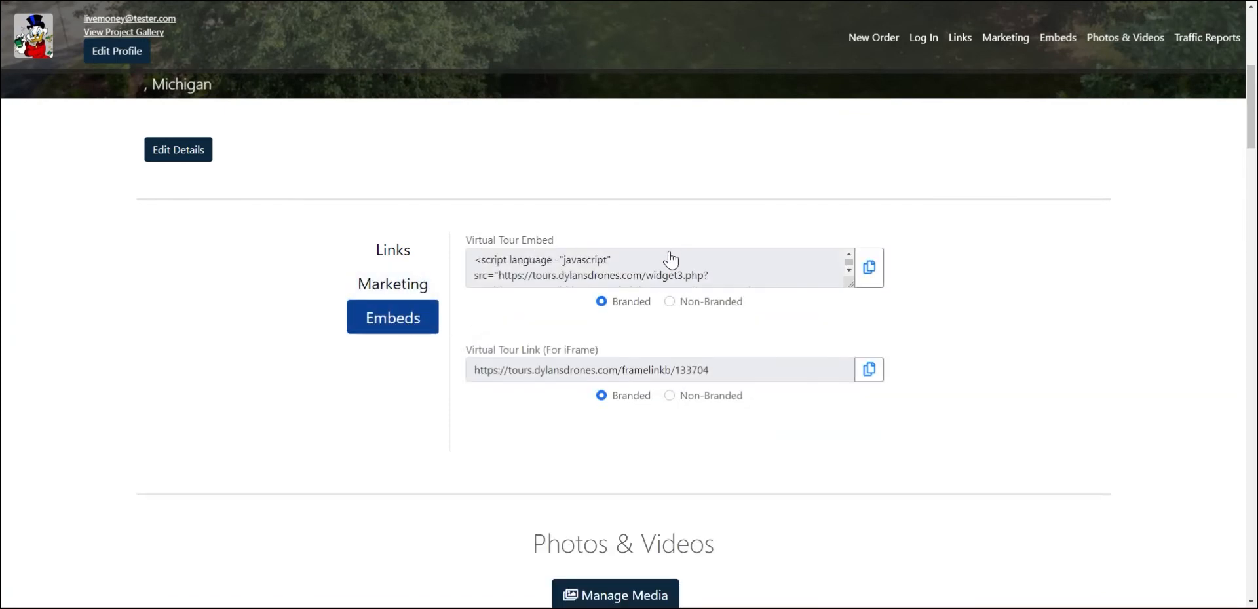
scroll(down, 3)
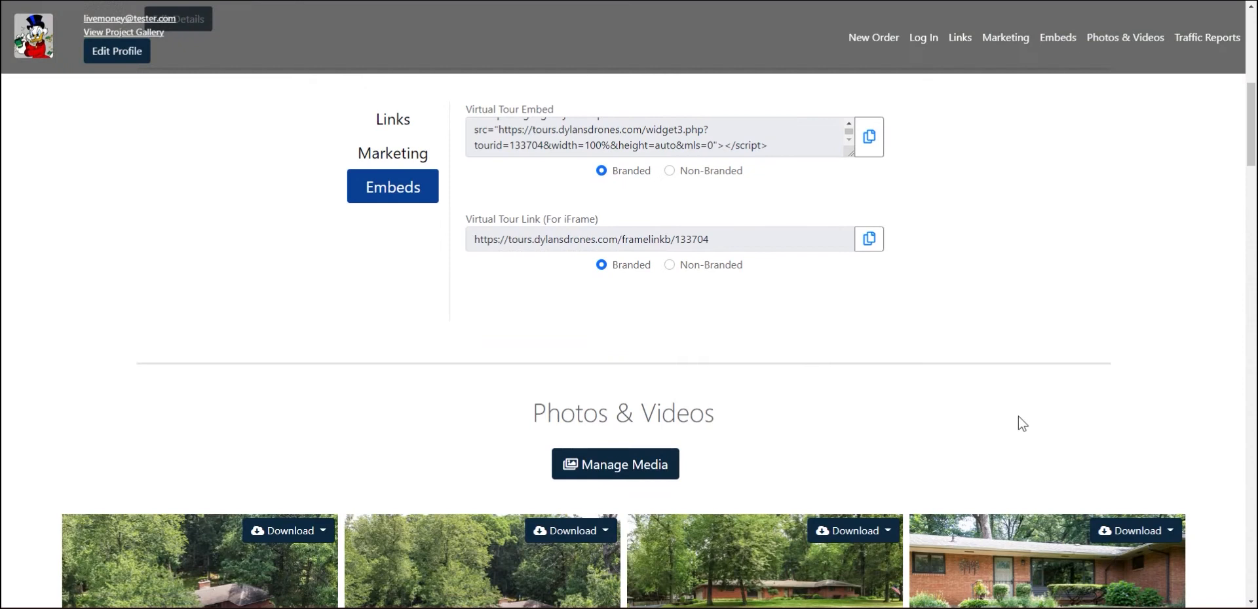
mouse_move(835, 366)
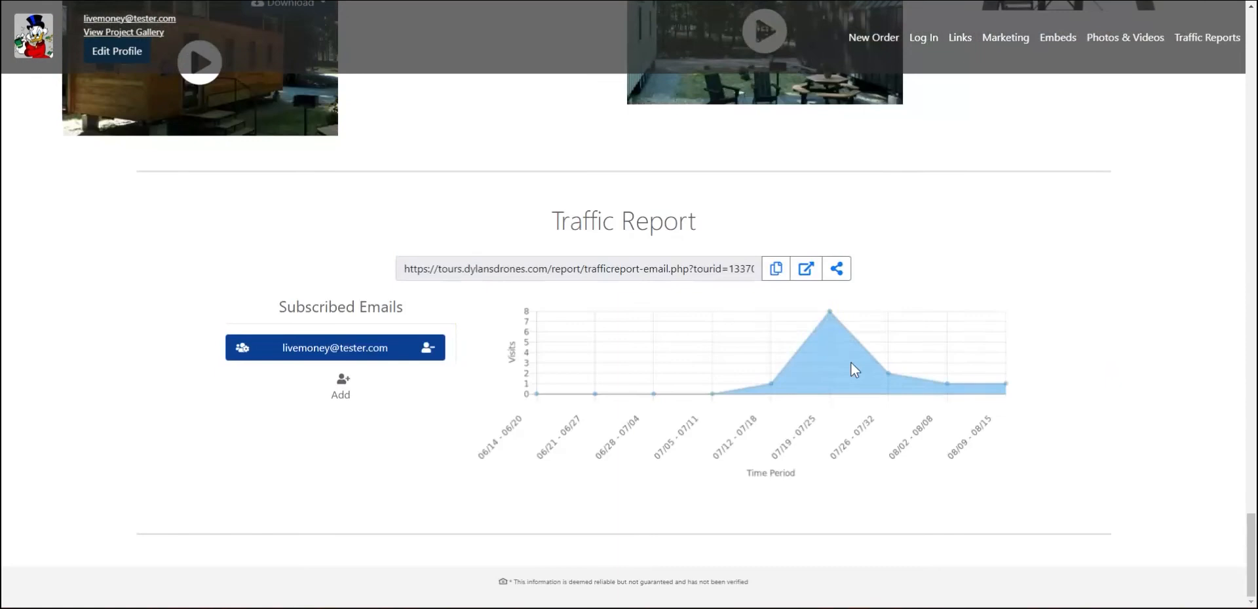
mouse_move(442, 439)
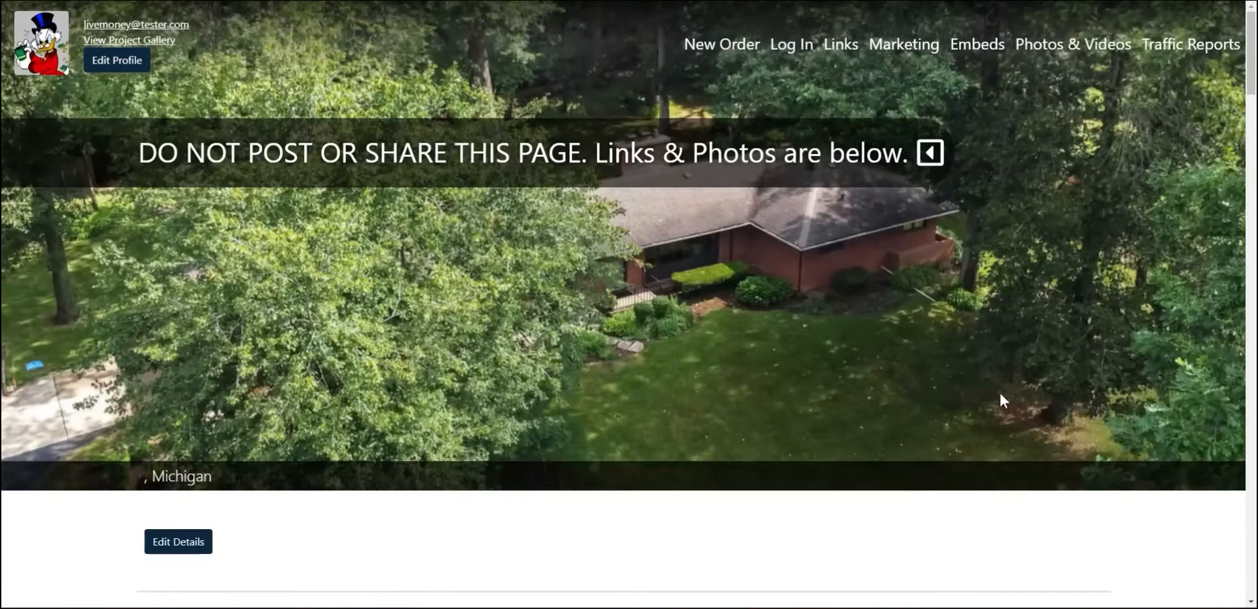
mouse_move(721, 44)
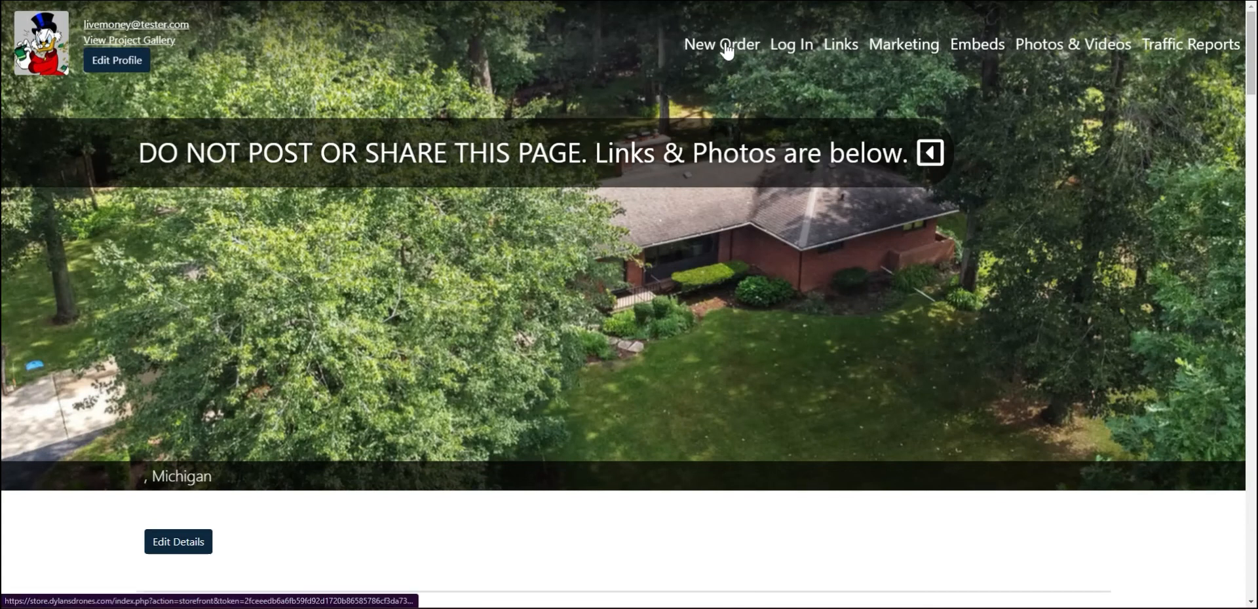
mouse_move(790, 44)
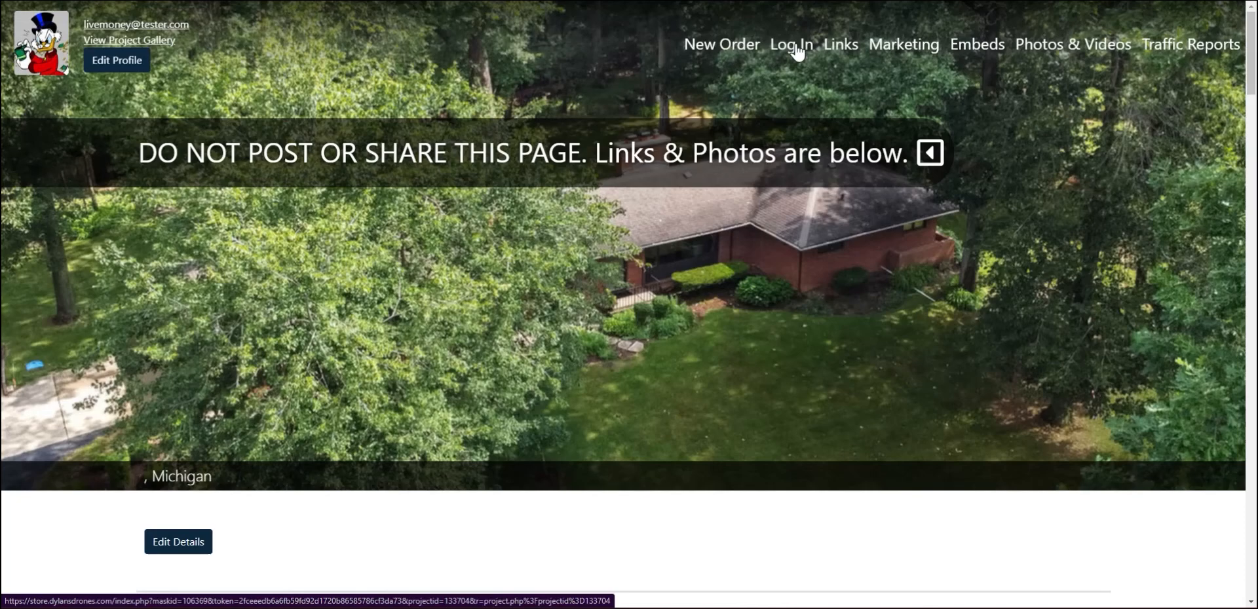
click(720, 44)
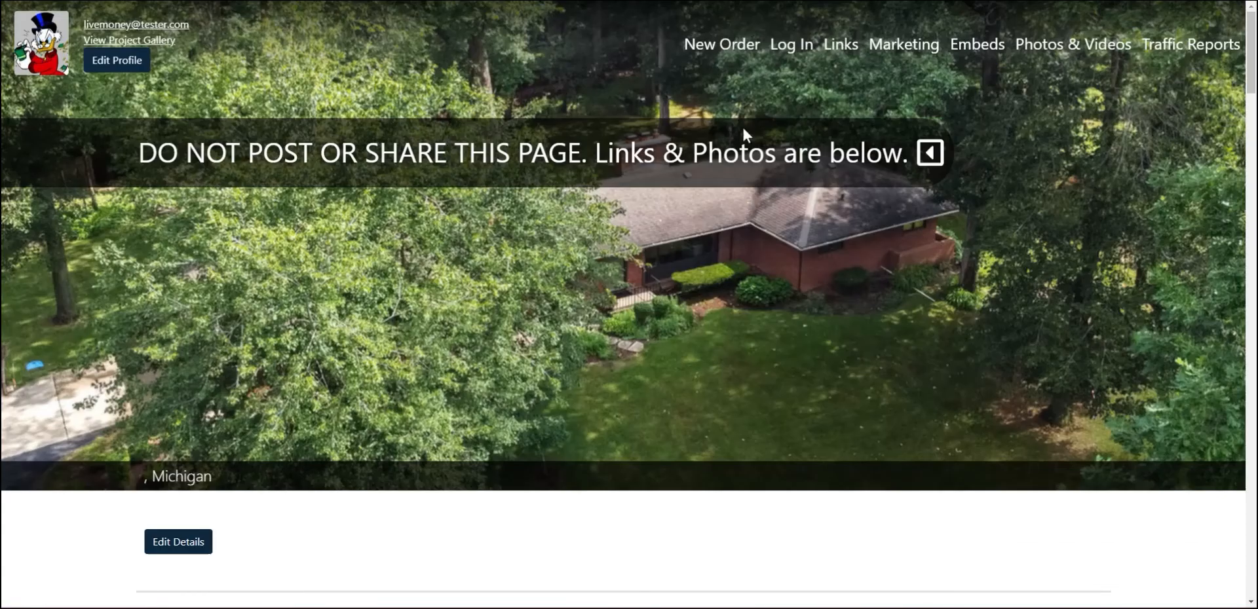
click(177, 542)
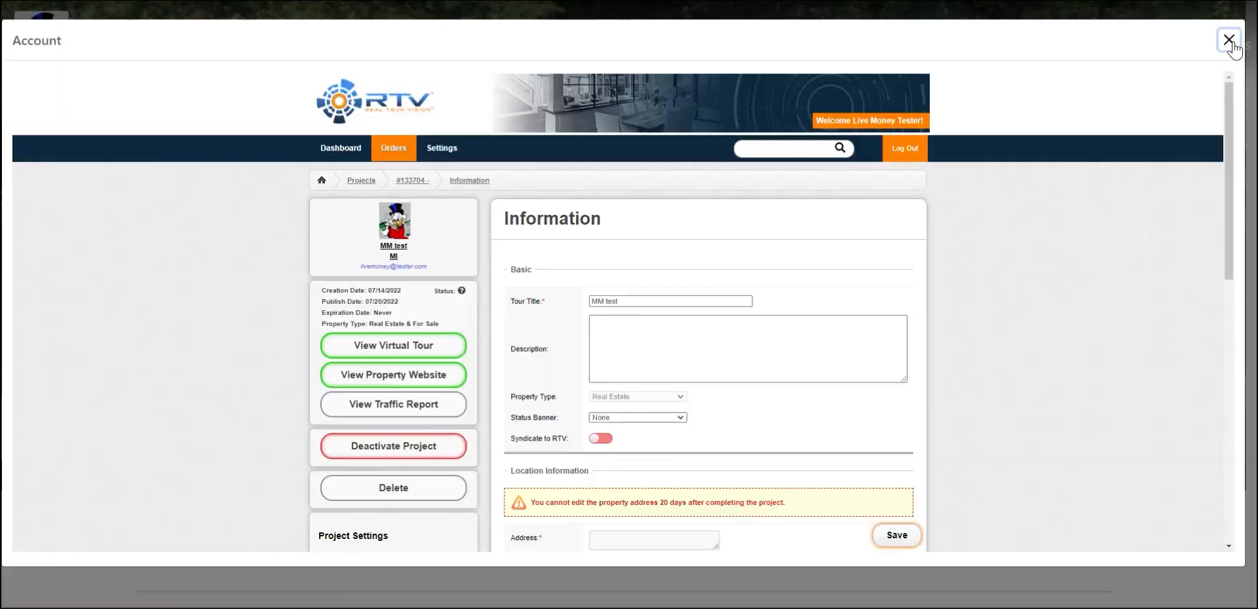
click(1250, 41)
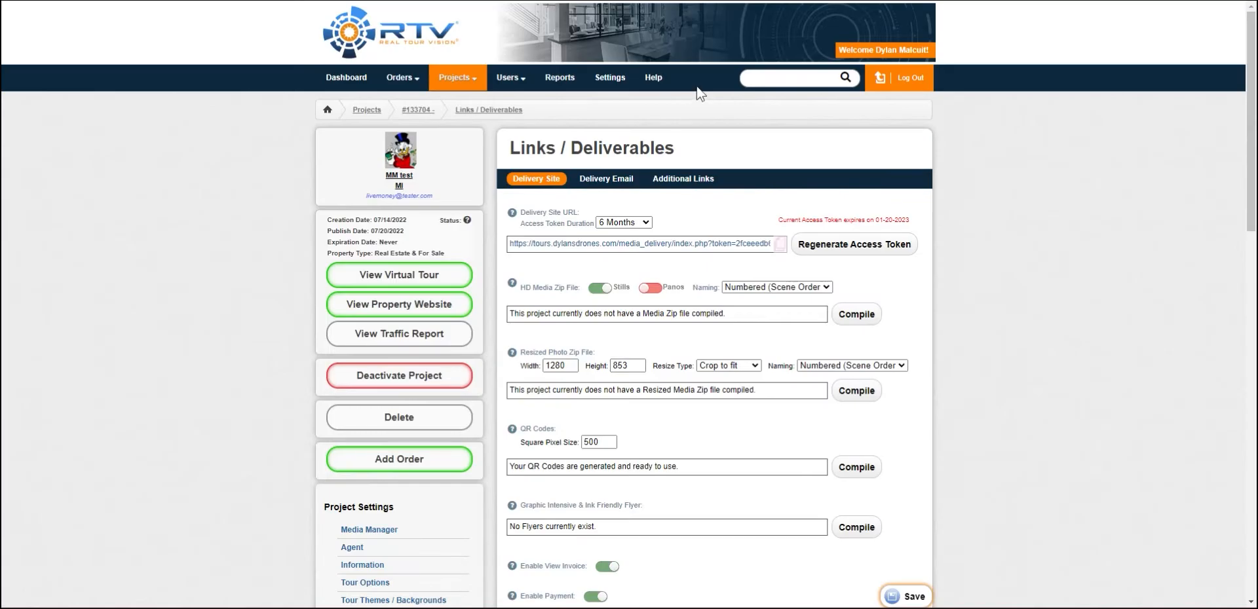
scroll(down, 3)
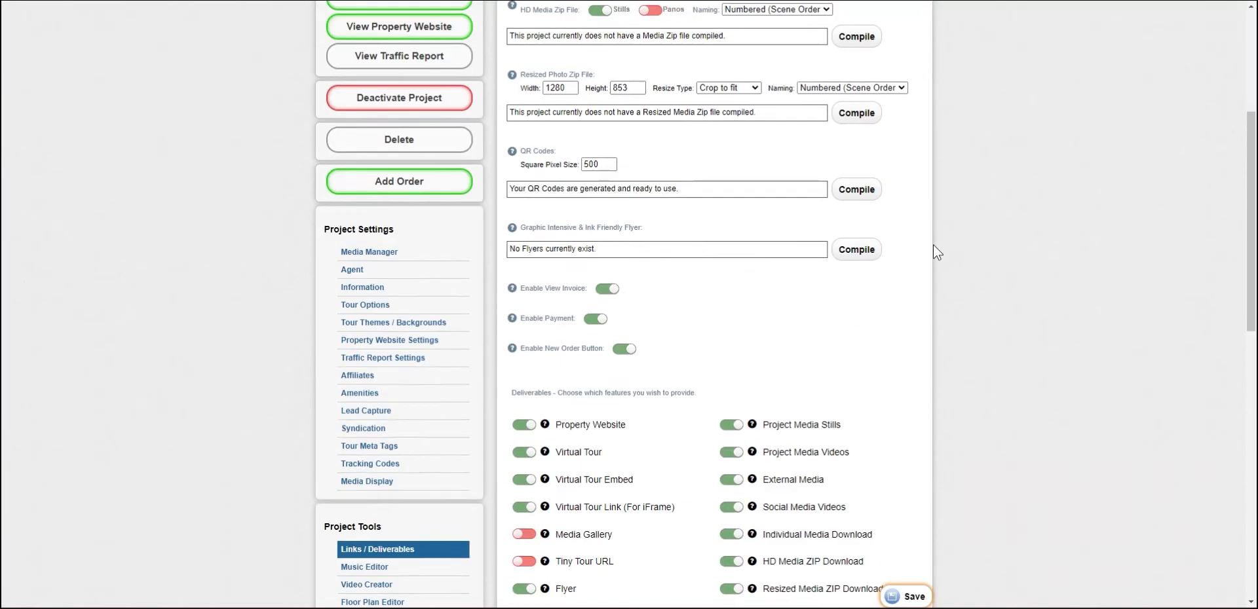
scroll(down, 3)
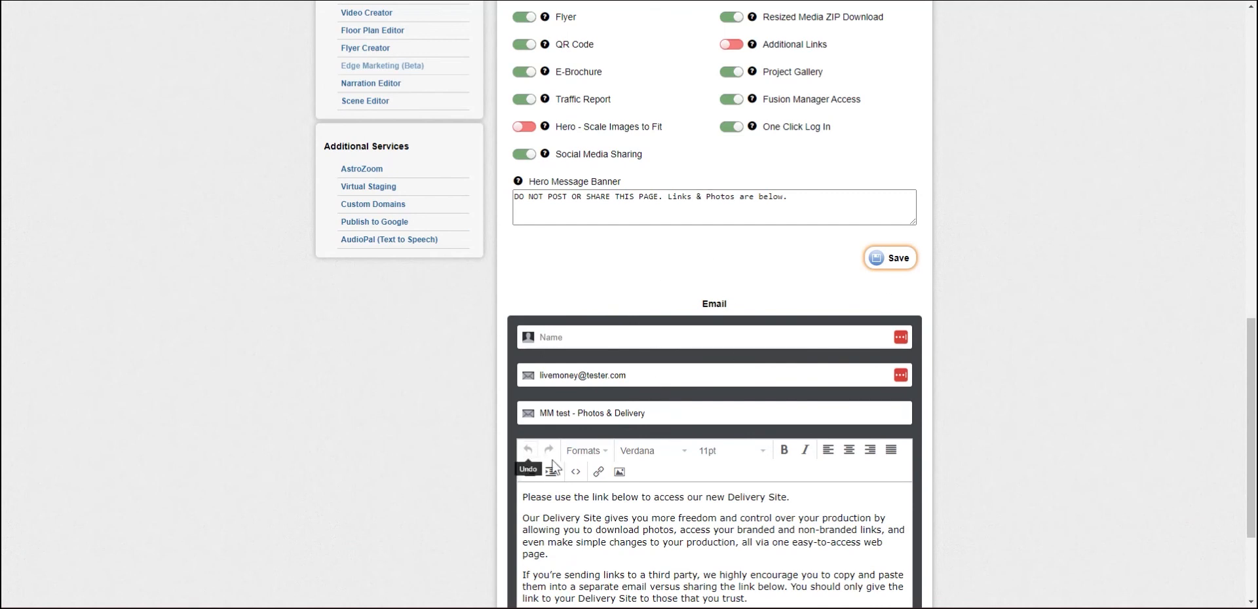
scroll(down, 3)
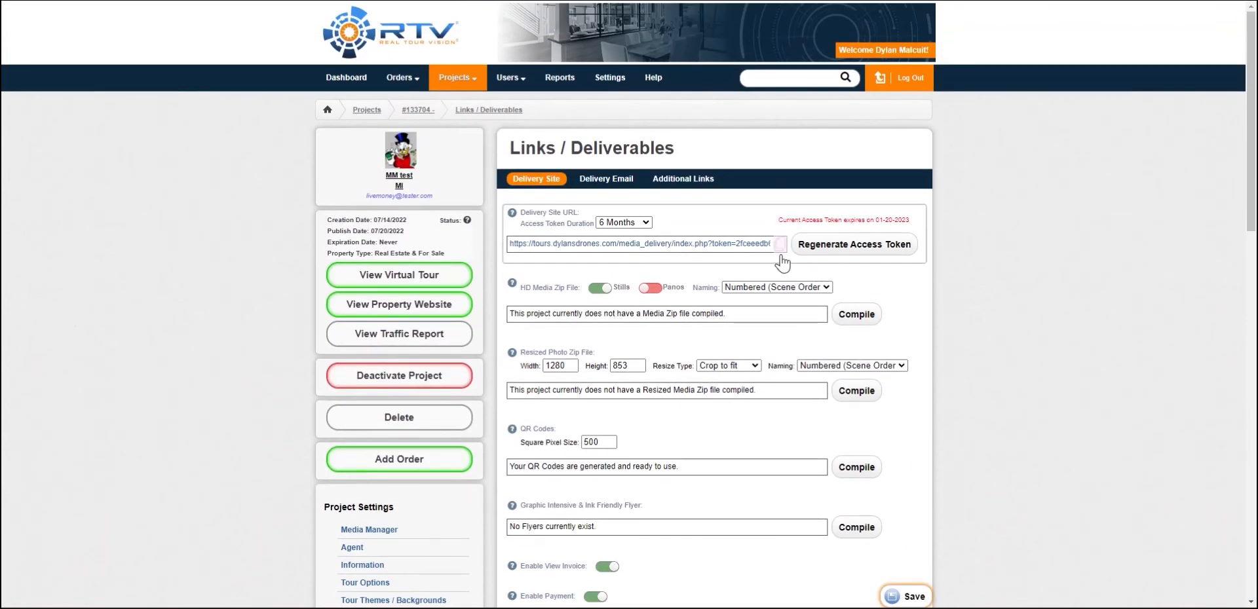
mouse_move(708, 201)
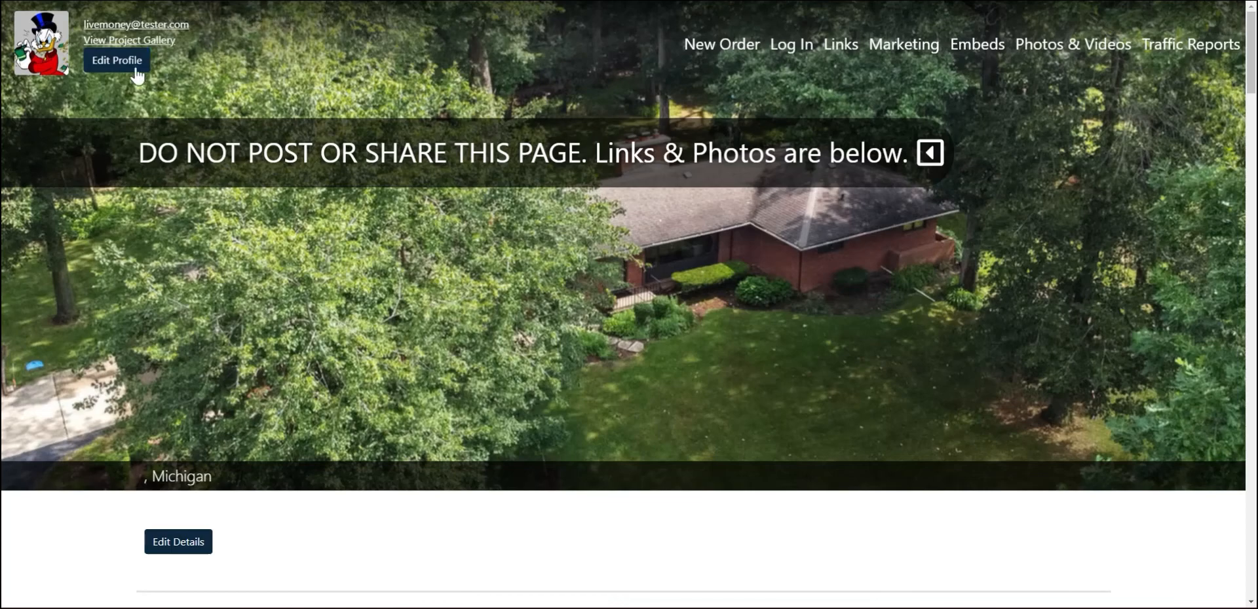
Bring up the Editing User profile dialog from Edit Profile, then leave it.
click(117, 60)
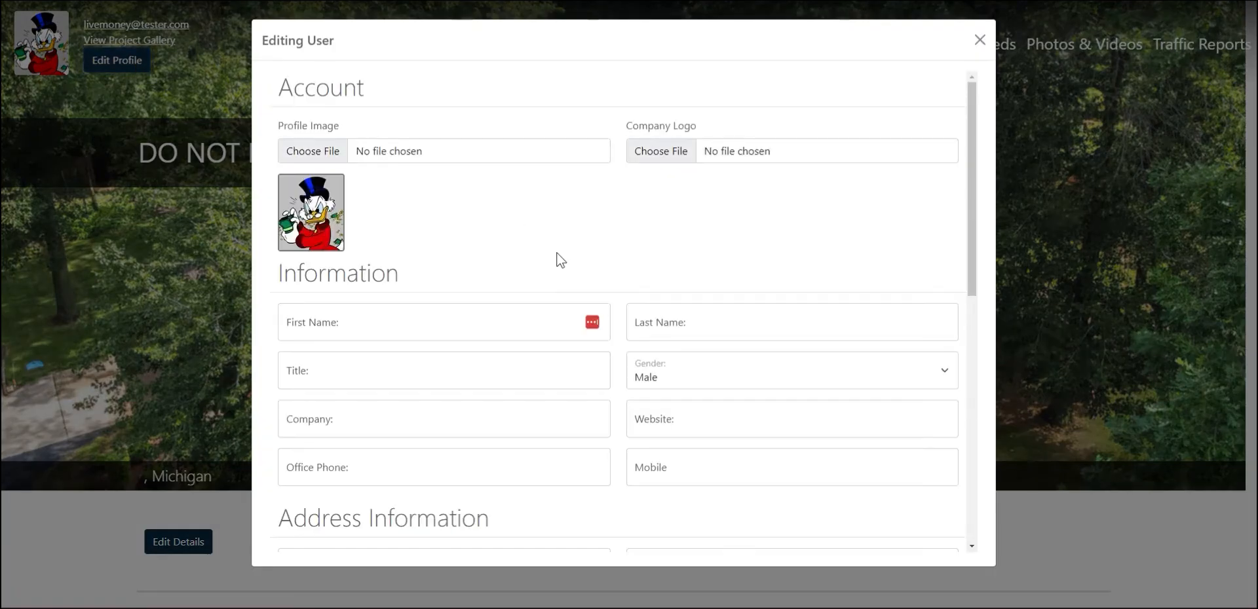
mouse_move(725, 346)
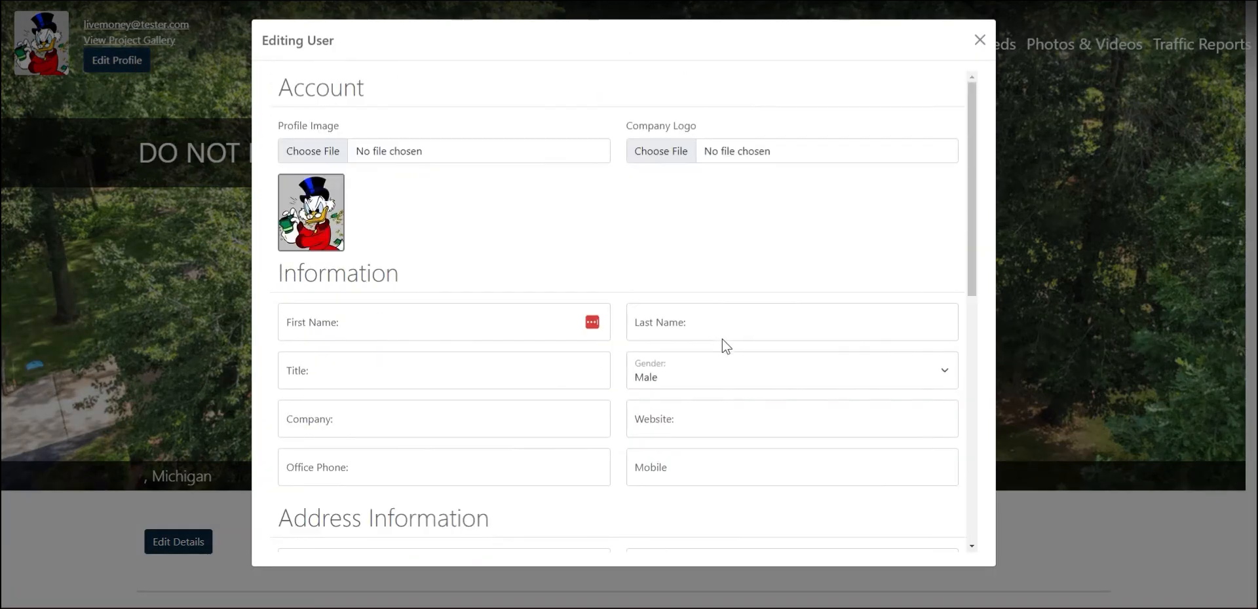
click(980, 39)
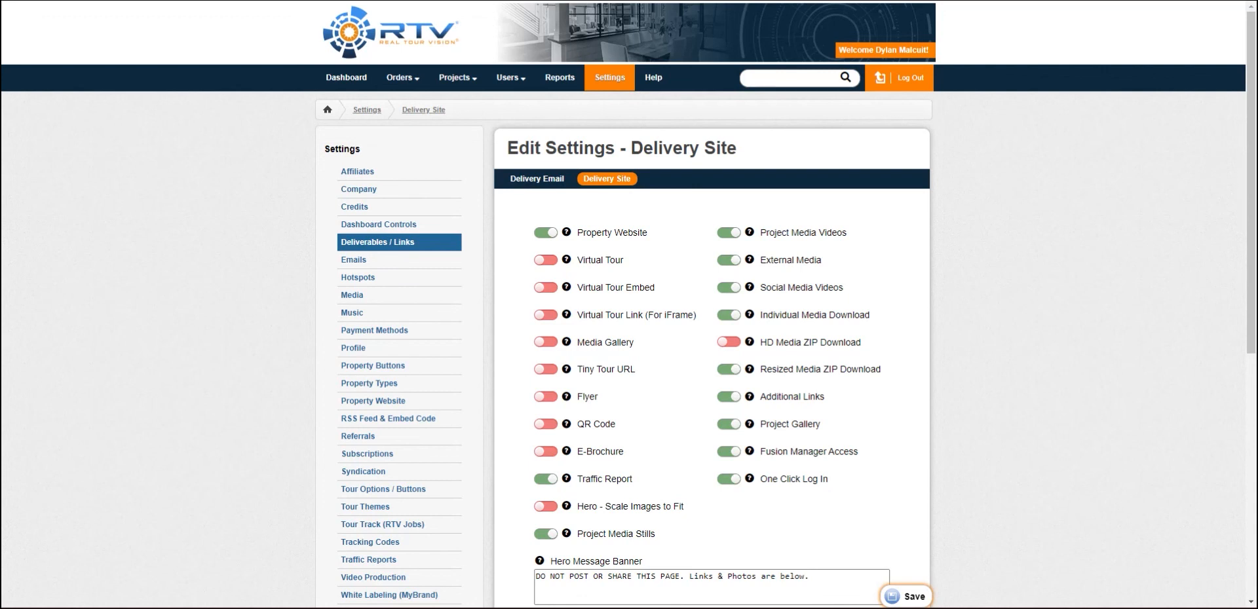
mouse_move(480, 31)
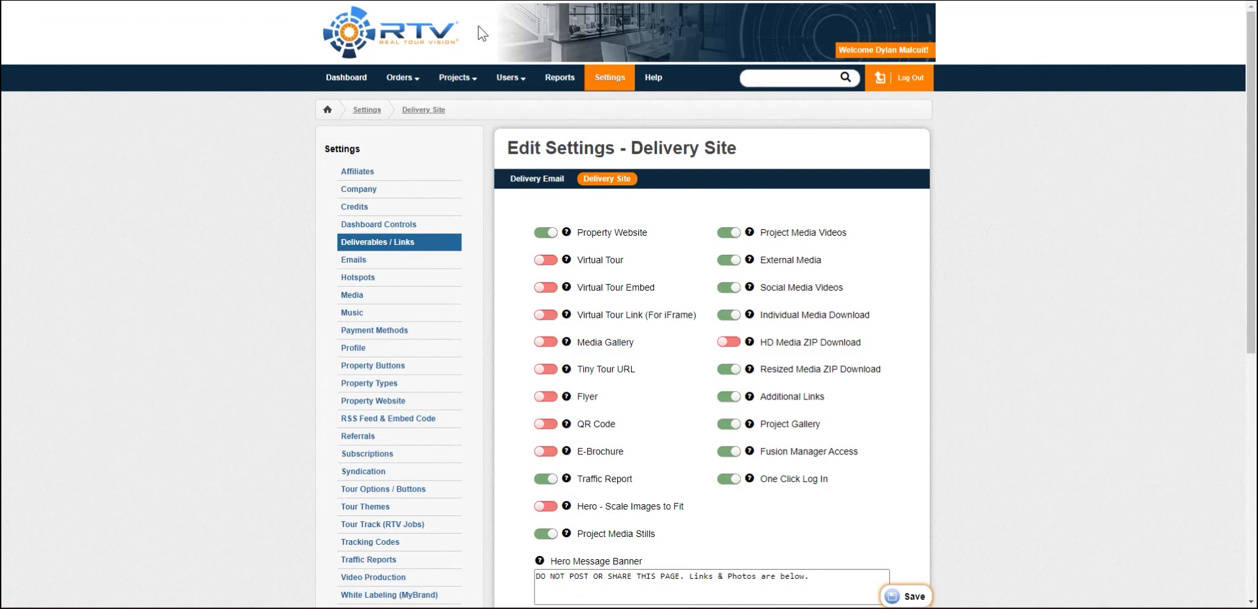